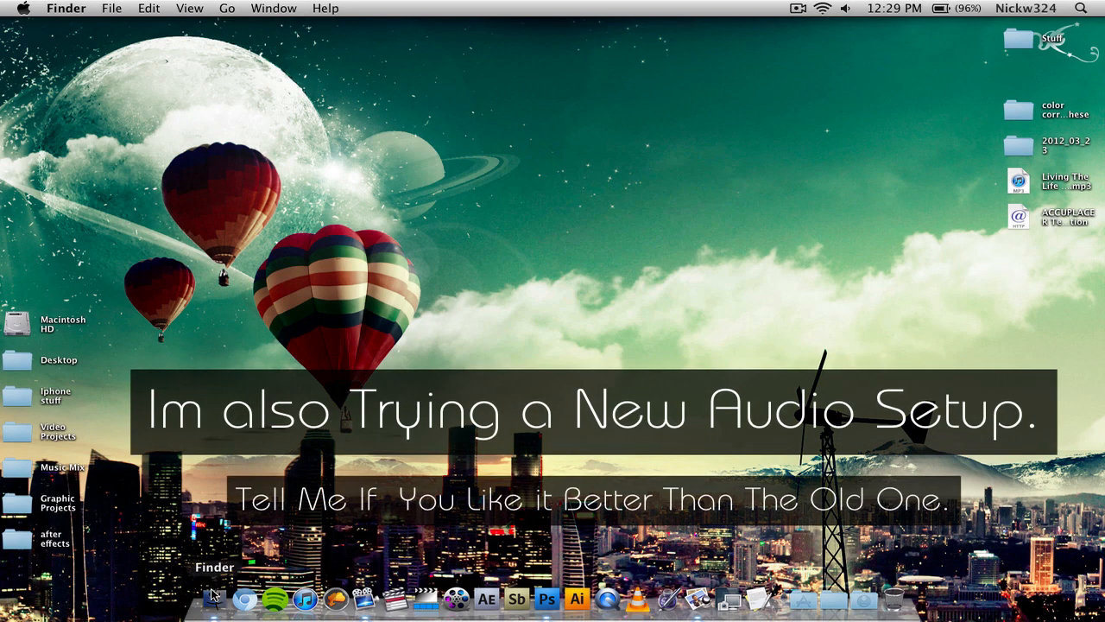
Preview 'Im in a comic book Yay!!!.jpg' in the Comic book effect folder with Quick Look, then close it
{"action": "left_click", "coordinate": [214, 598]}
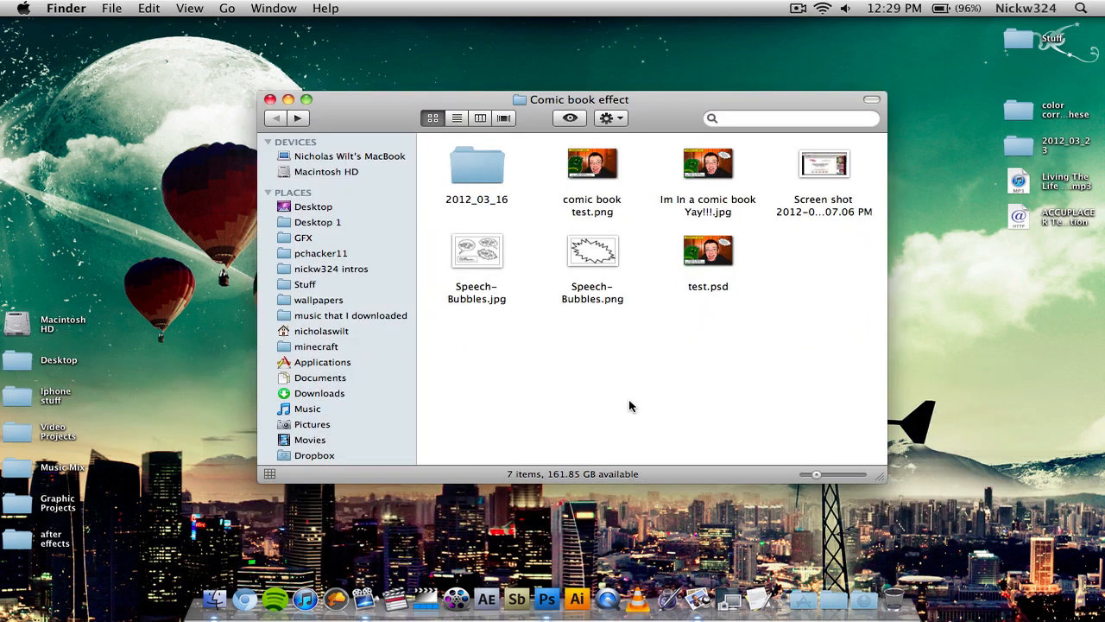
{"action": "left_click", "coordinate": [707, 162]}
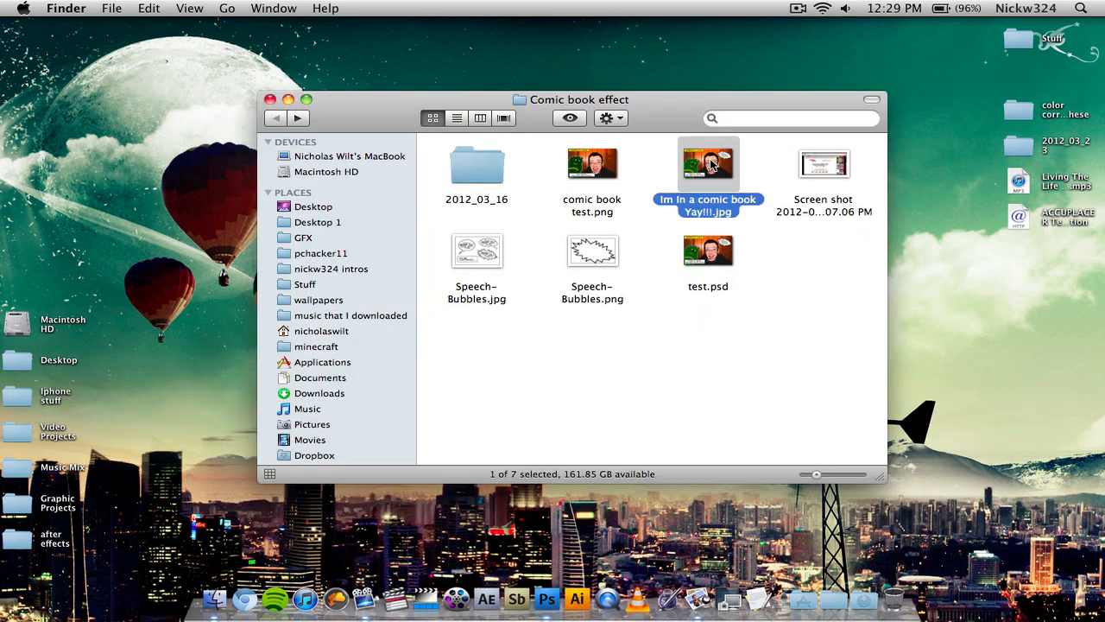
{"action": "double_click", "coordinate": [708, 162]}
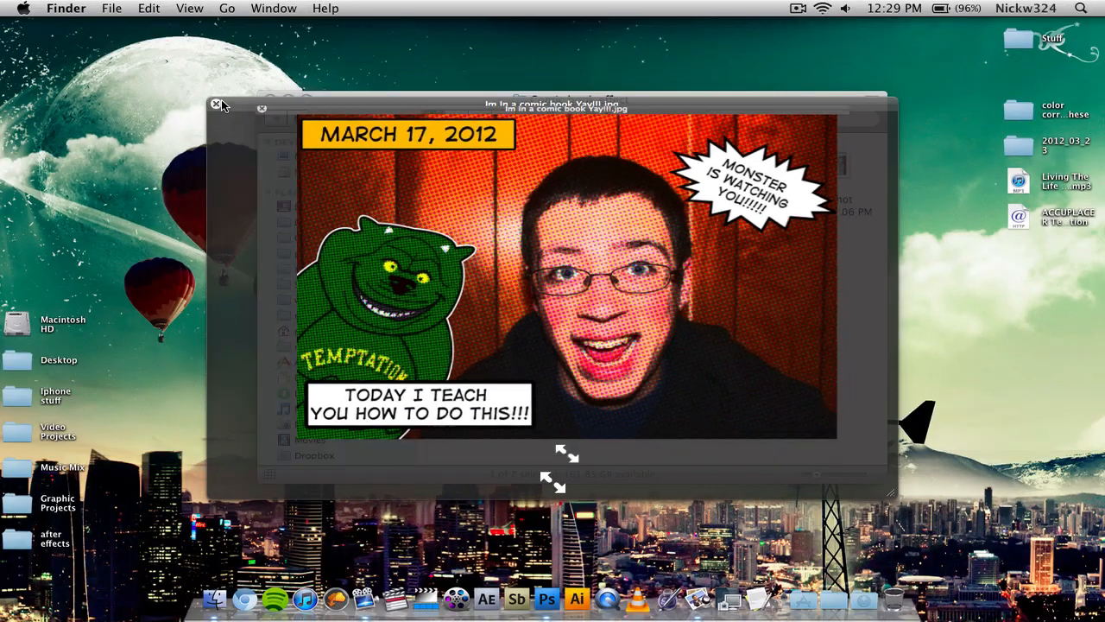
{"action": "left_click", "coordinate": [216, 105]}
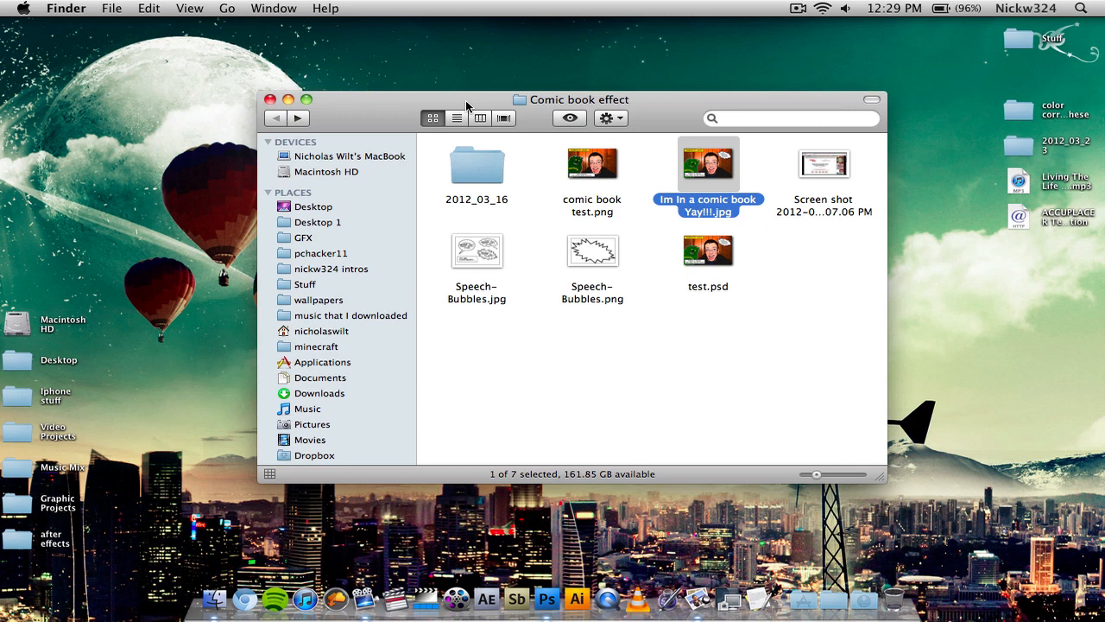
{"action": "left_click", "coordinate": [736, 399]}
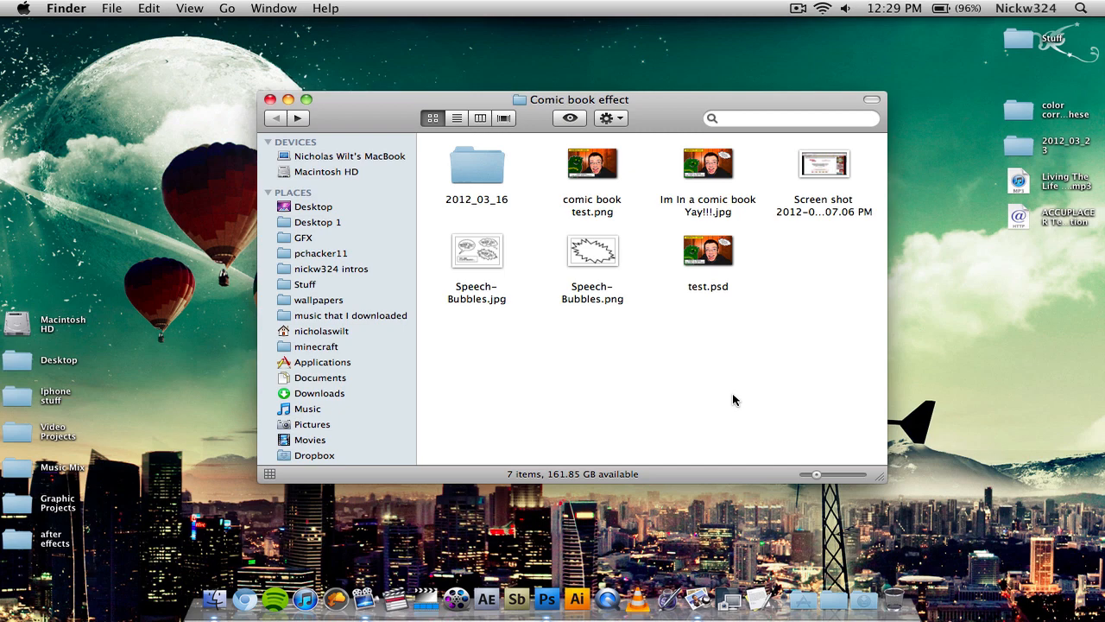
{"action": "double_click", "coordinate": [592, 164]}
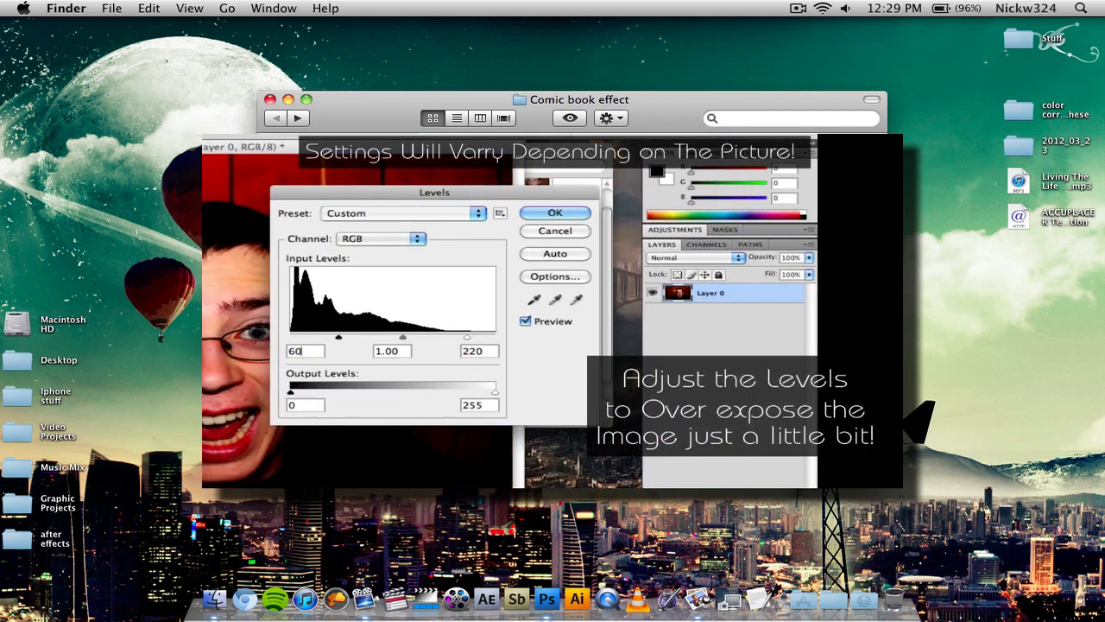
{"action": "left_click", "coordinate": [436, 138]}
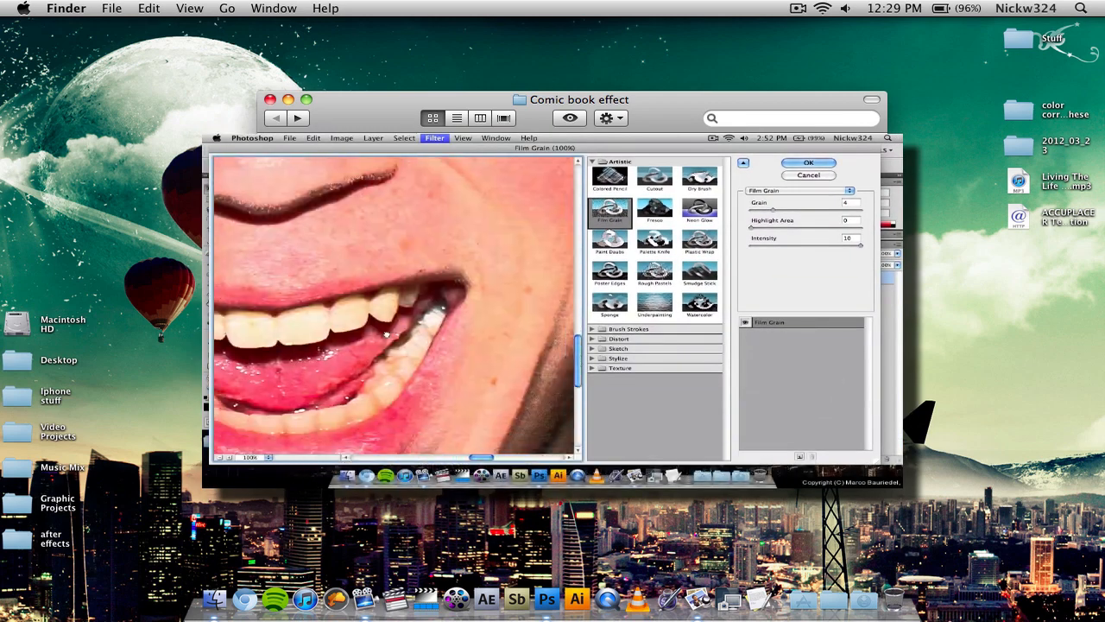
{"action": "left_click", "coordinate": [808, 162]}
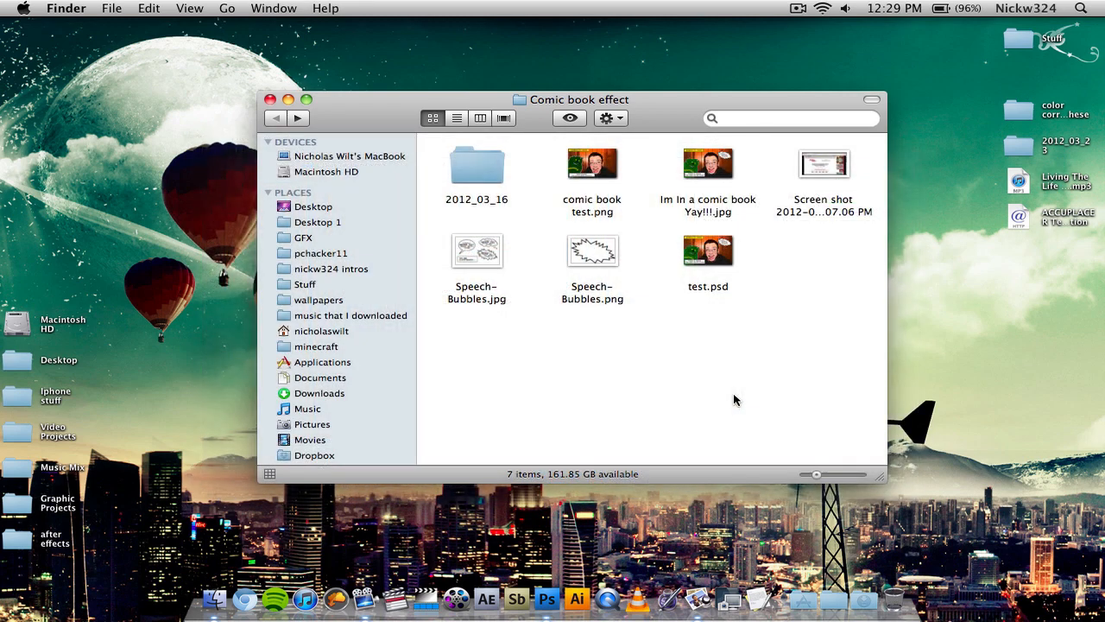
{"action": "double_click", "coordinate": [477, 162]}
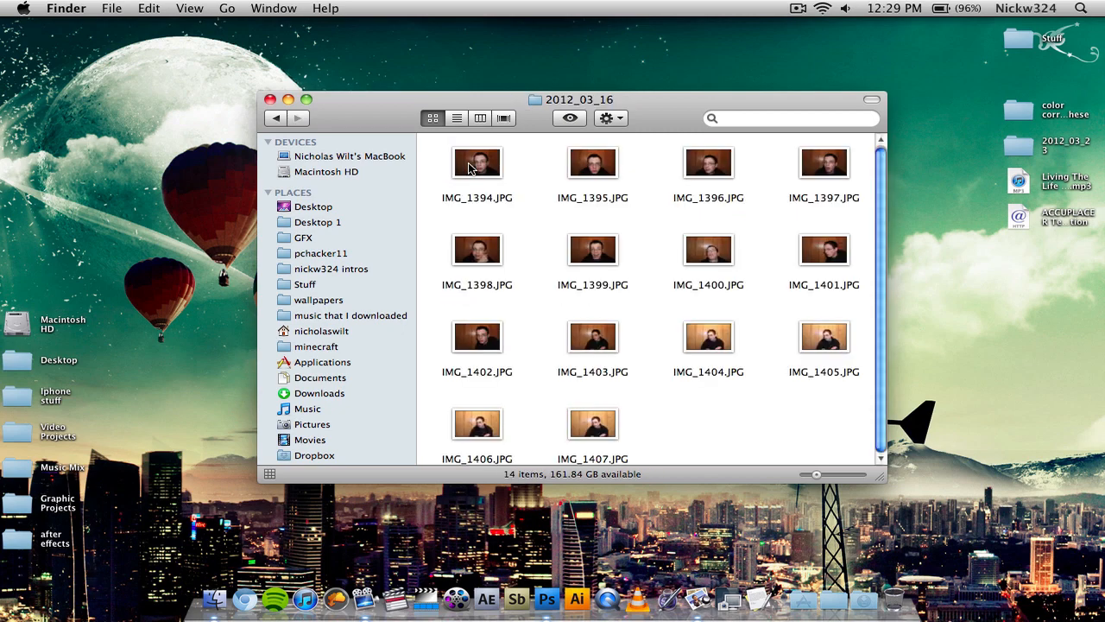
{"action": "mouse_move", "coordinate": [896, 263]}
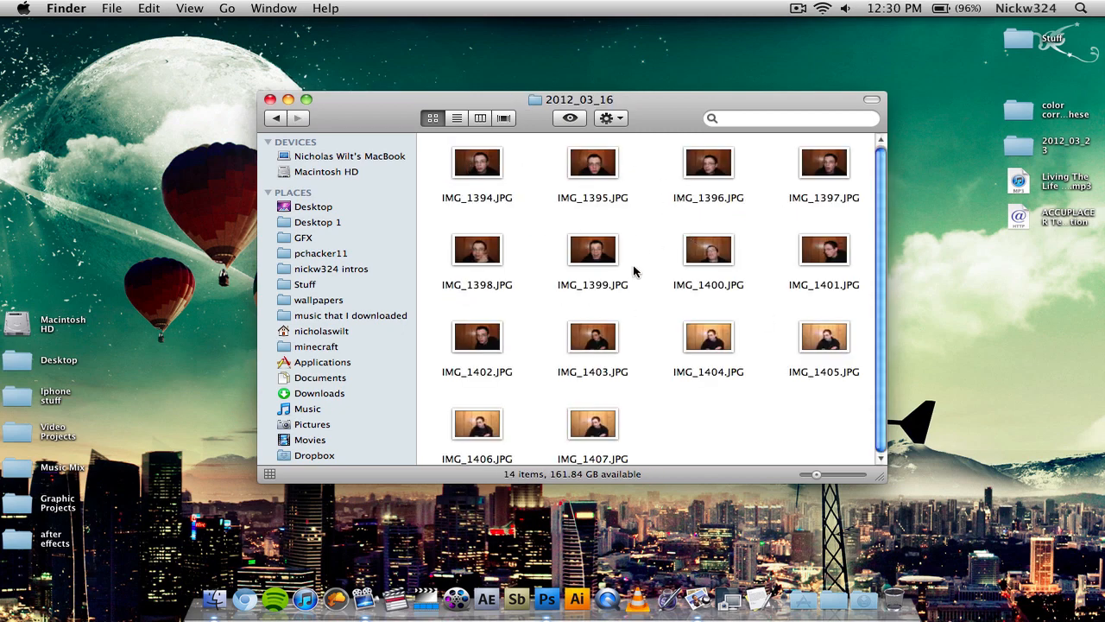
{"action": "left_click", "coordinate": [477, 162]}
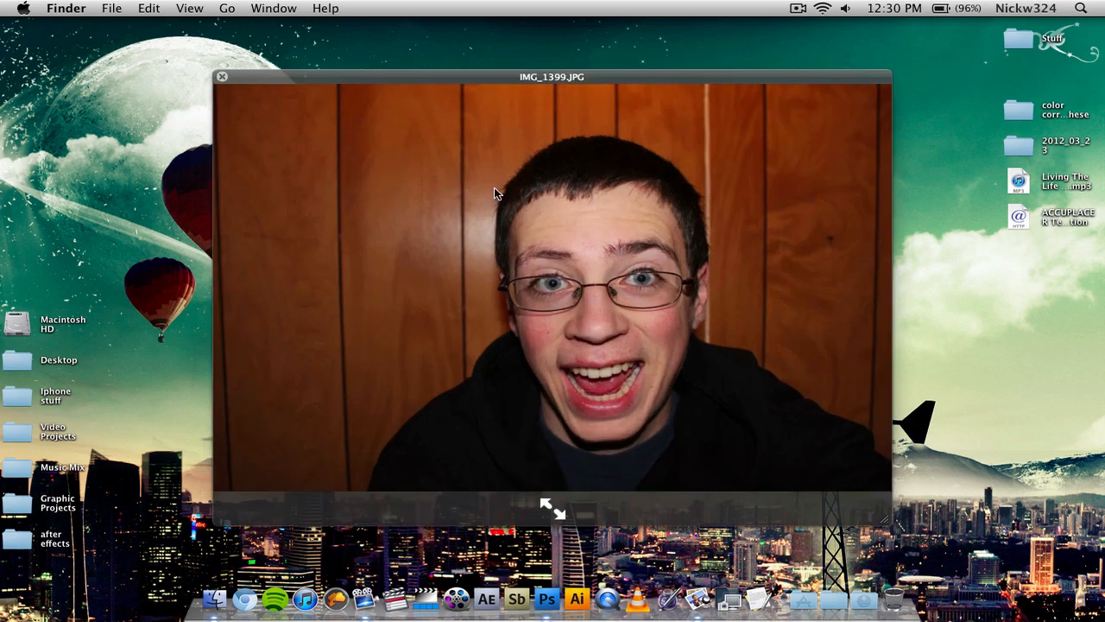
{"action": "mouse_move", "coordinate": [290, 93]}
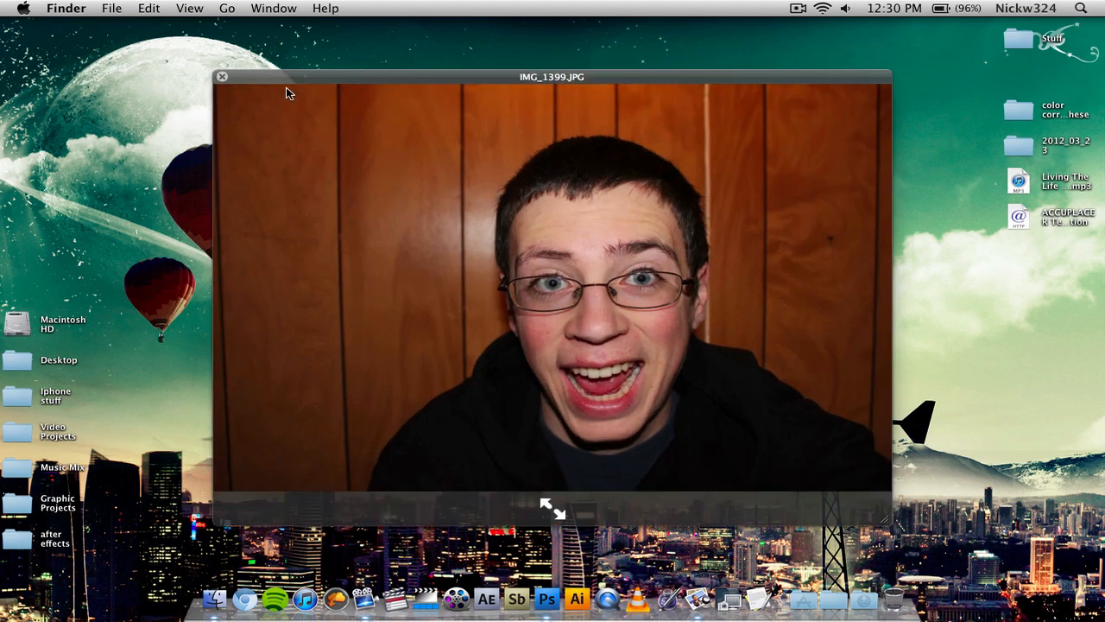
{"action": "left_click", "coordinate": [221, 76]}
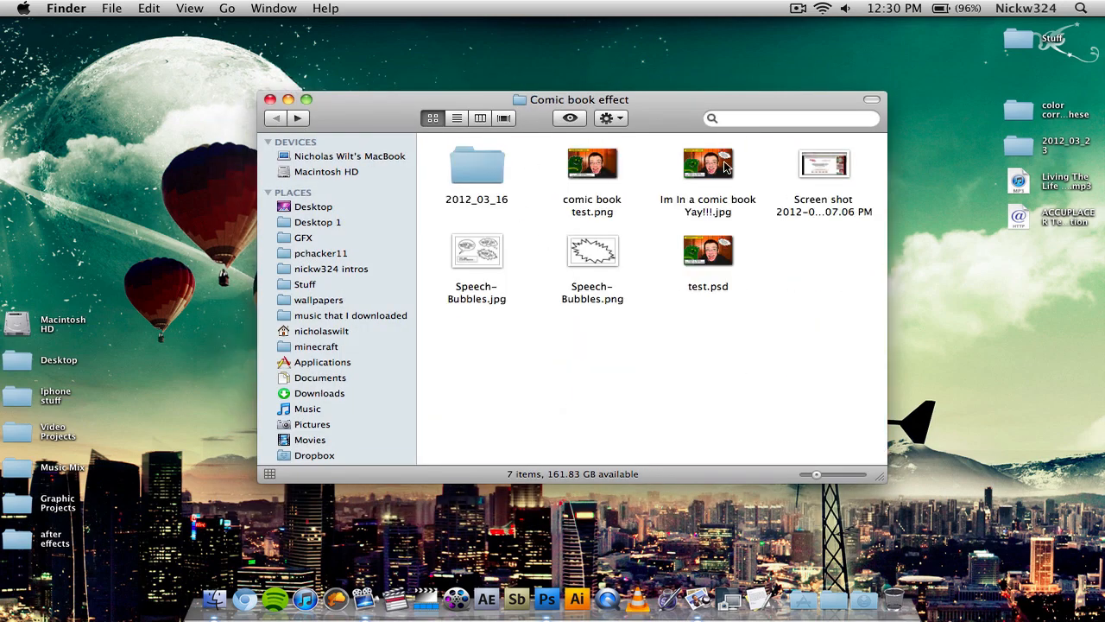
Quick Look the finished comic image once more and close the preview
{"action": "double_click", "coordinate": [708, 162]}
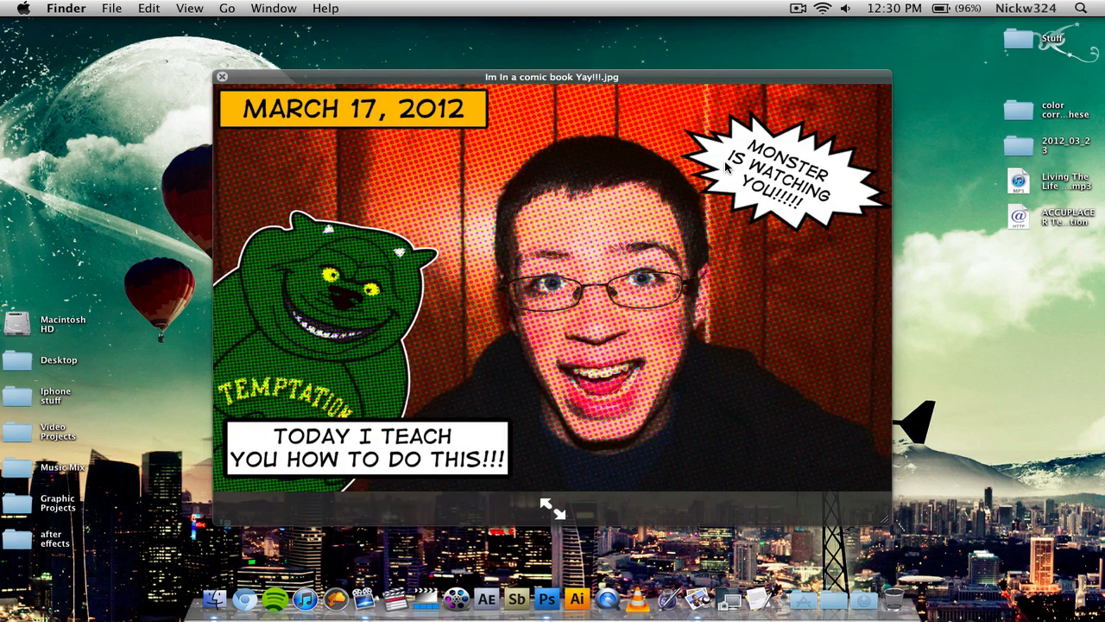
{"action": "left_click", "coordinate": [221, 76]}
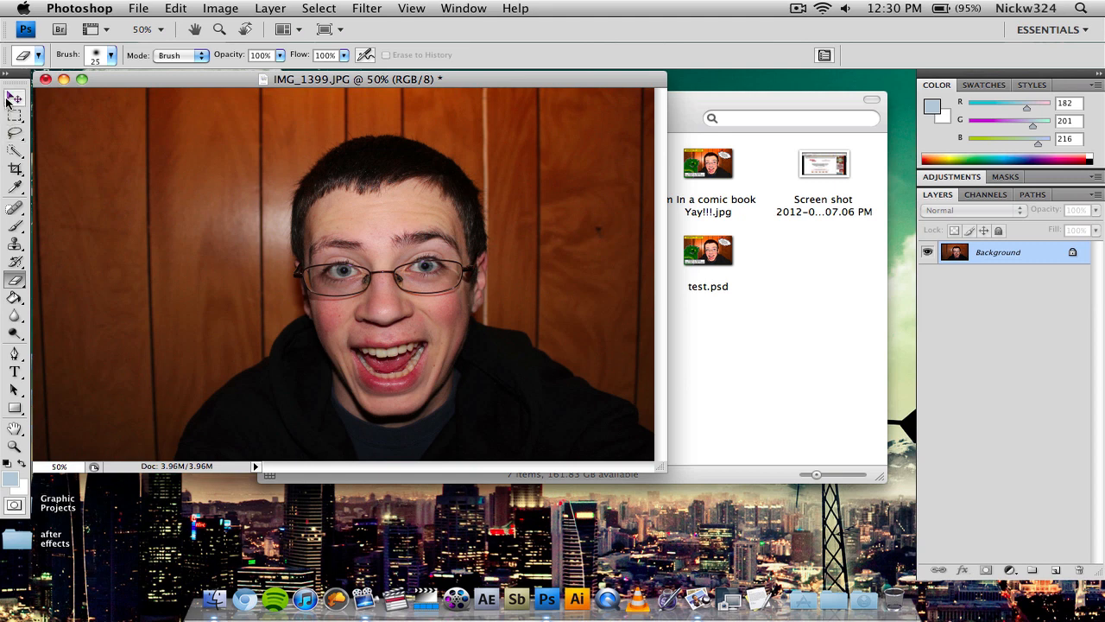
Convert the Background layer into an editable layer named Layer 0
{"action": "left_click", "coordinate": [13, 98]}
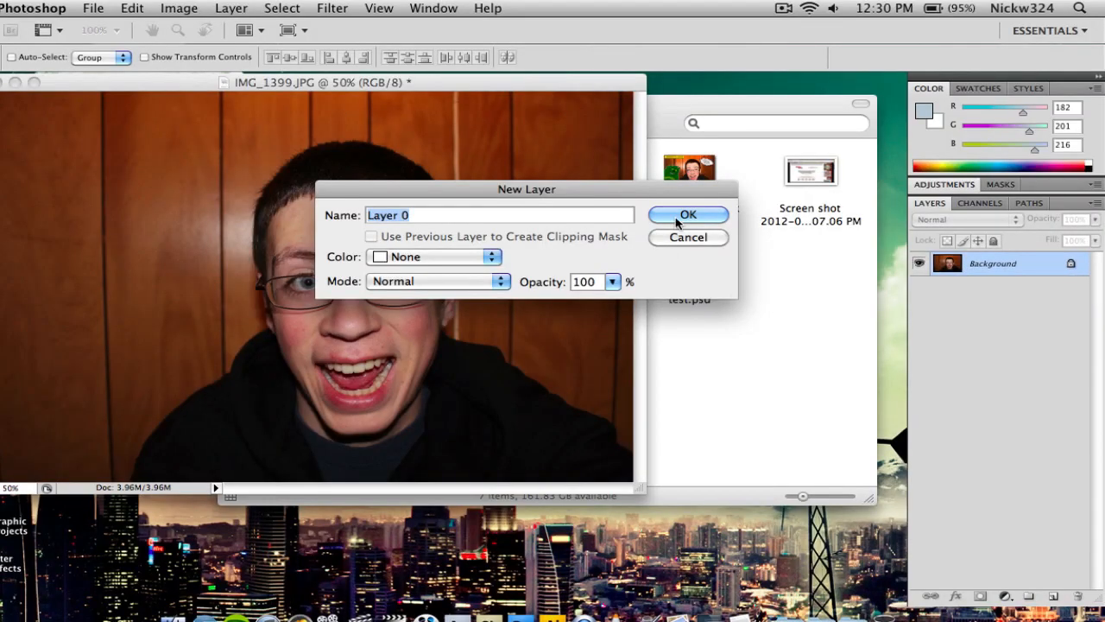
{"action": "left_click", "coordinate": [687, 214]}
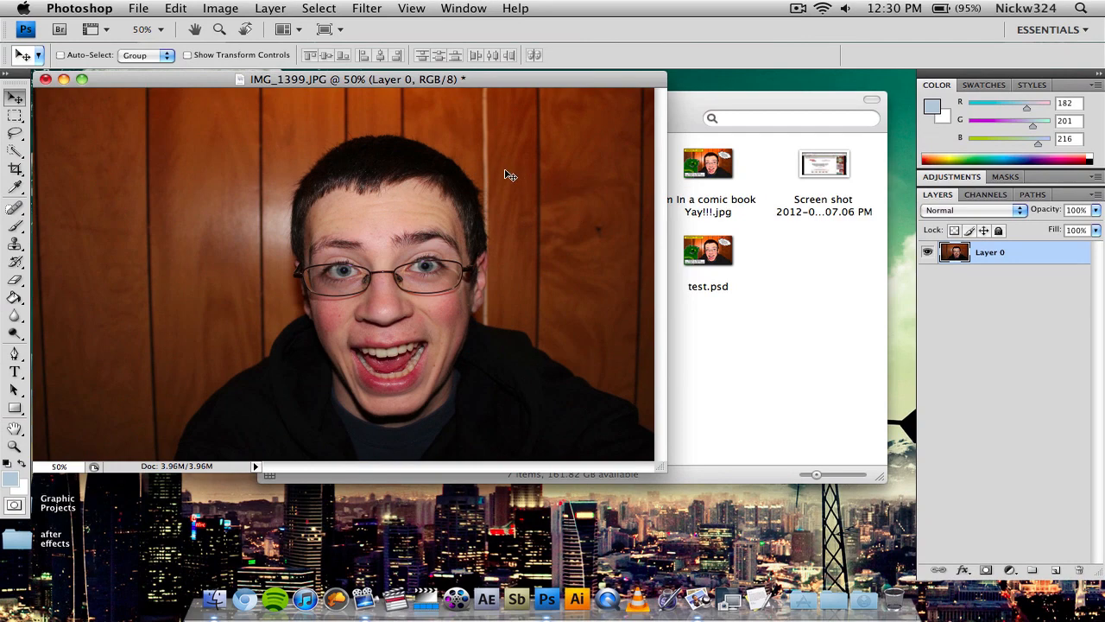
{"action": "left_click", "coordinate": [221, 7]}
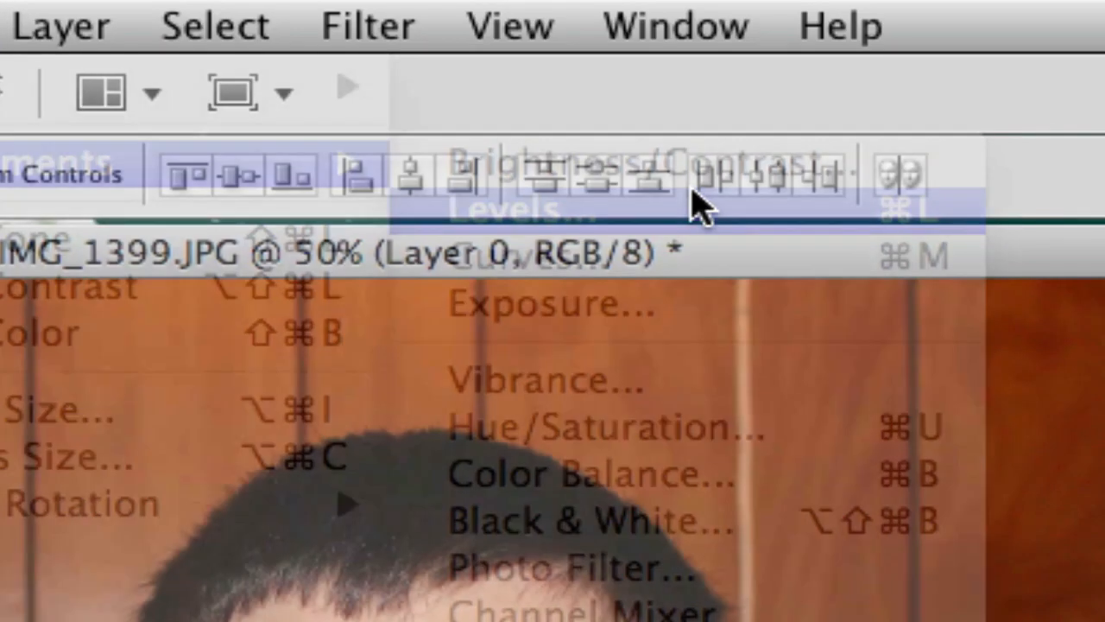
Apply a Levels adjustment with input levels 10, 1.00 and 210, comparing with Preview toggled
{"action": "left_click", "coordinate": [514, 207]}
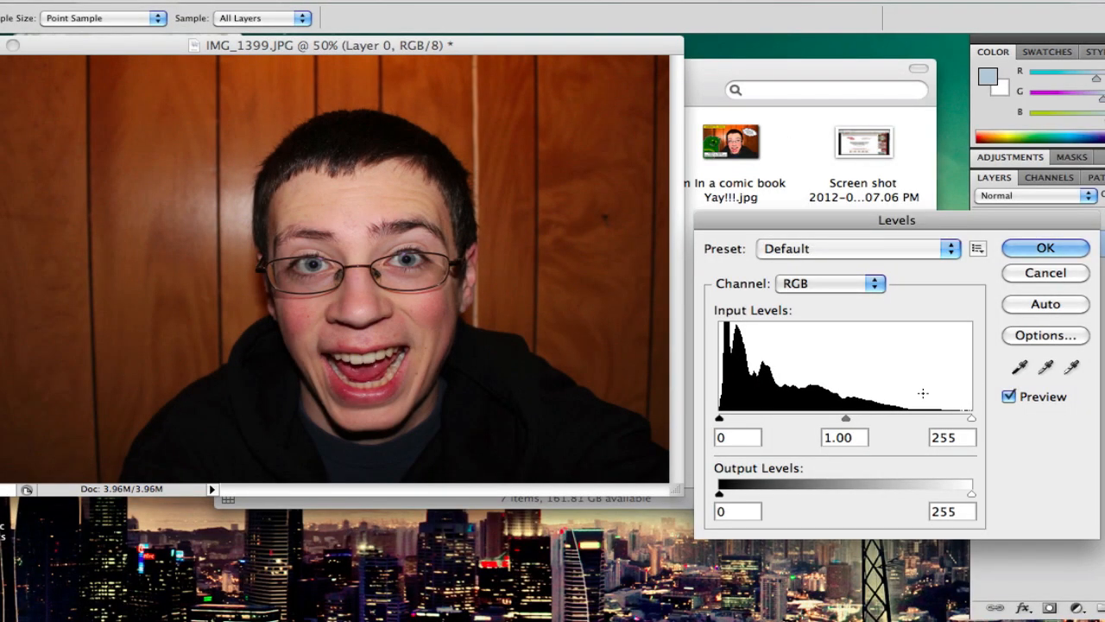
{"action": "type", "text": "10"}
{"action": "type", "text": "210"}
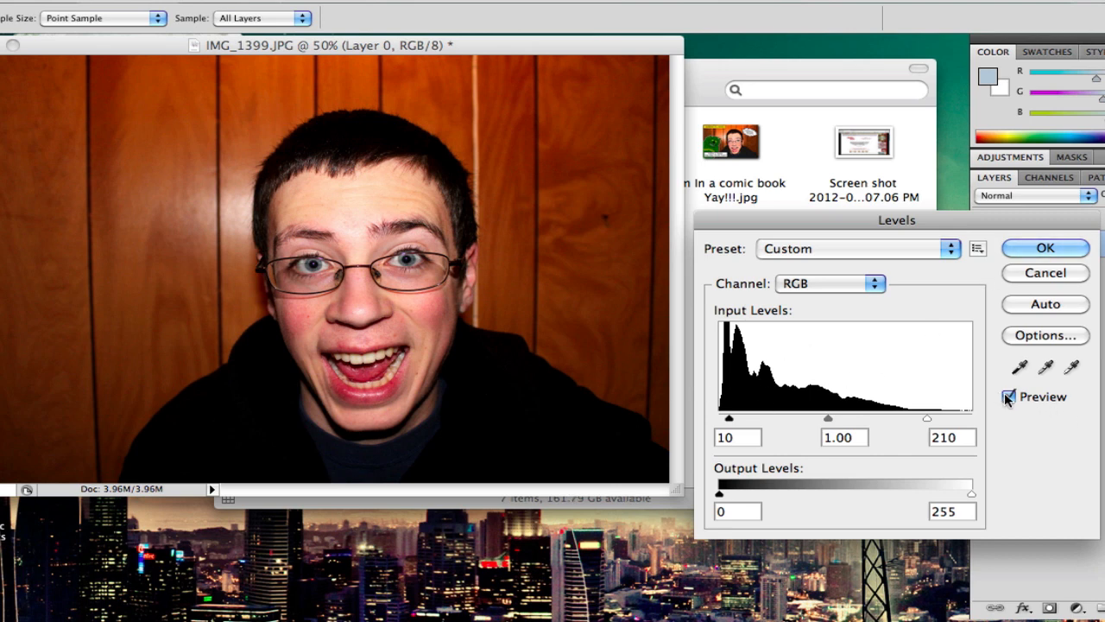
{"action": "left_click", "coordinate": [1009, 395]}
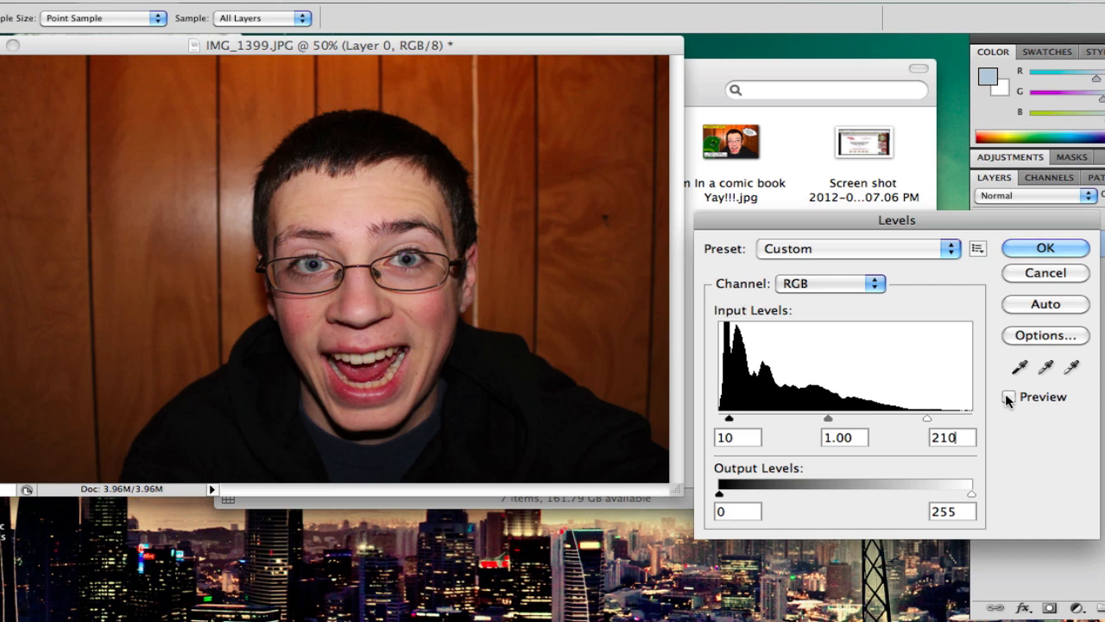
{"action": "left_click", "coordinate": [1008, 396]}
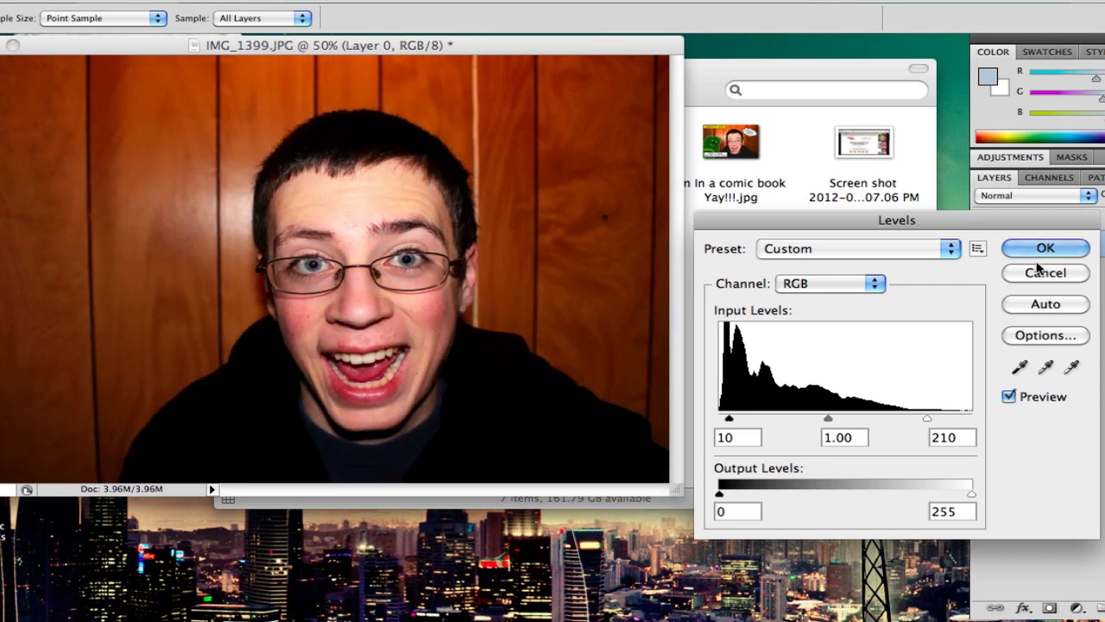
{"action": "left_click", "coordinate": [1044, 249]}
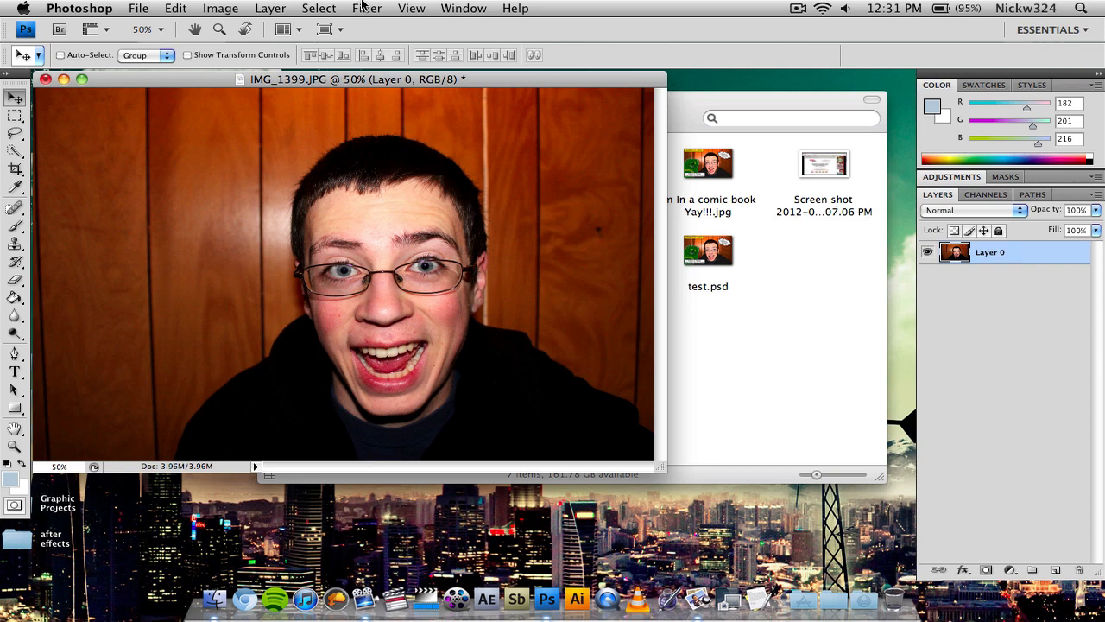
Apply the Artistic Film Grain filter with grain 4, highlight area 0 and intensity 10
{"action": "left_click", "coordinate": [366, 7]}
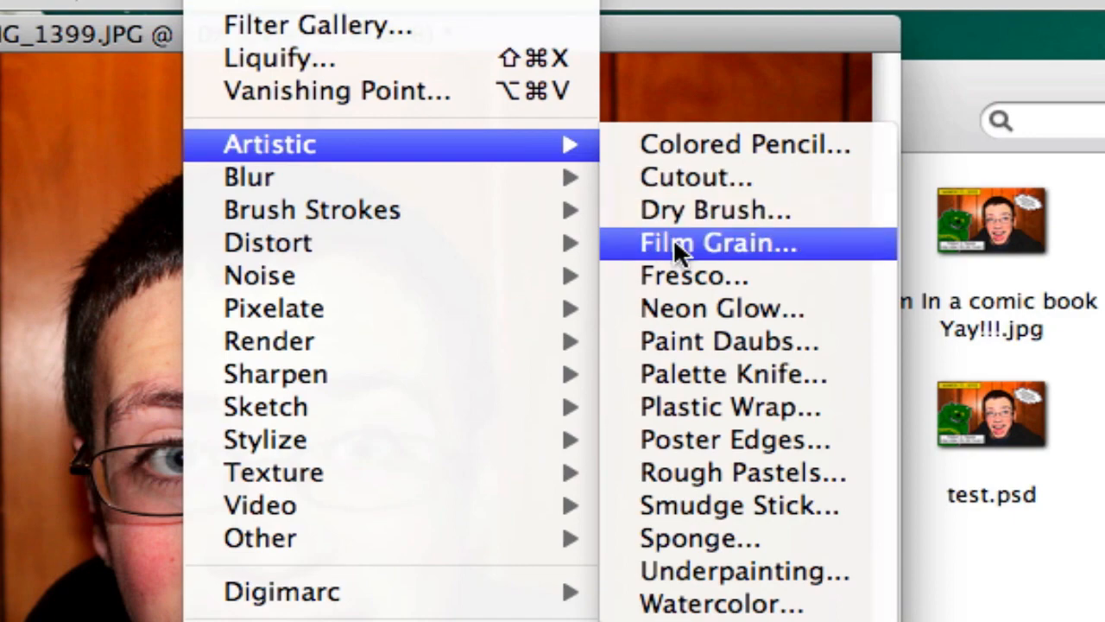
{"action": "left_click", "coordinate": [716, 242]}
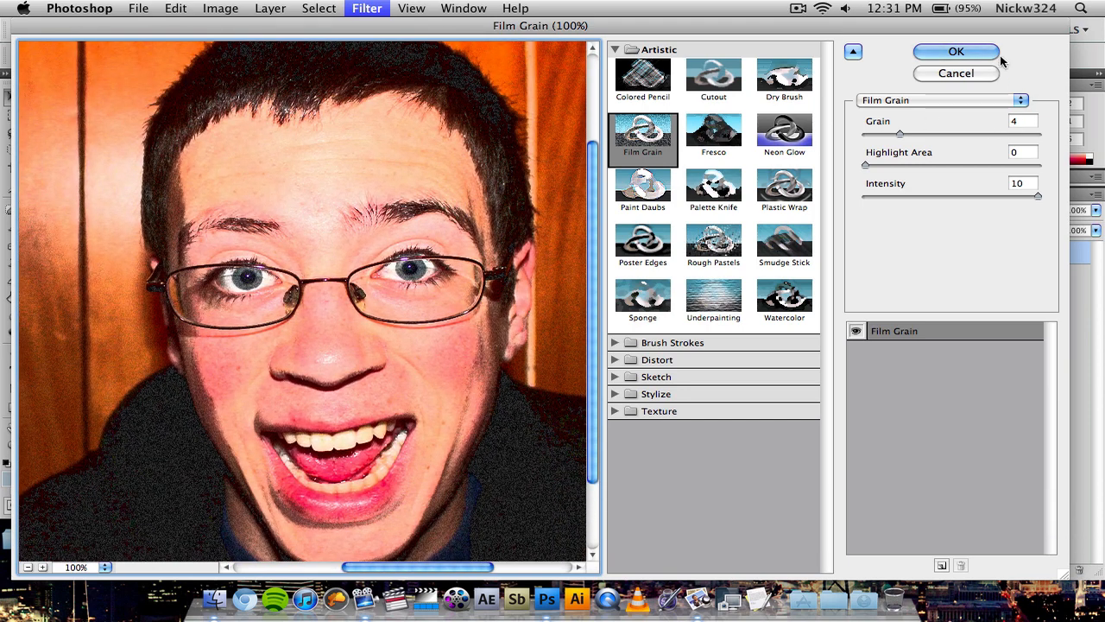
{"action": "left_click", "coordinate": [957, 73]}
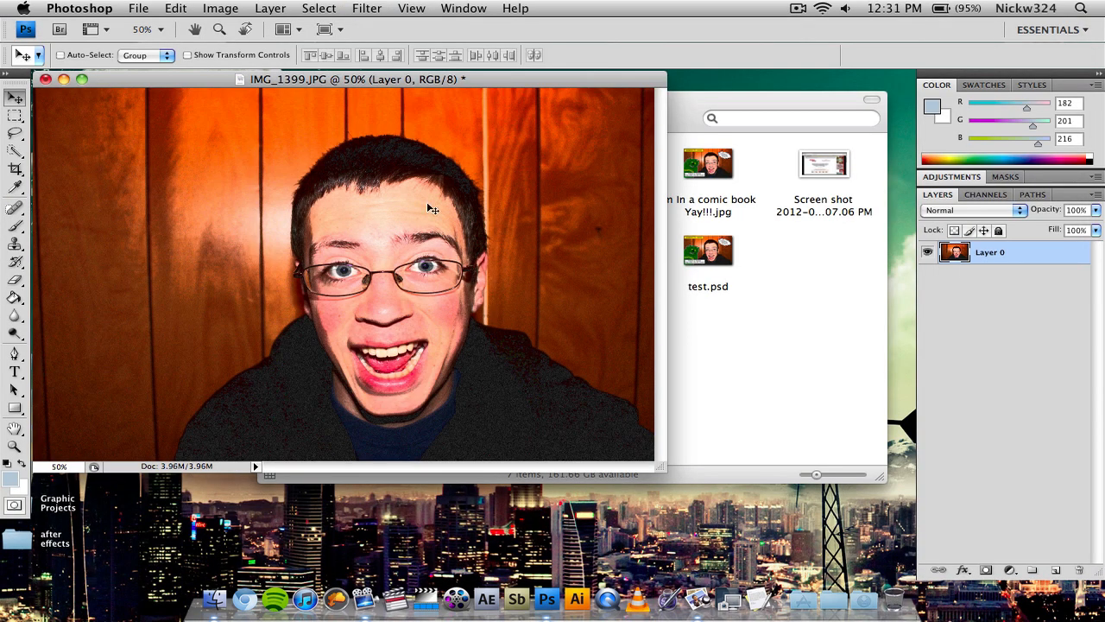
{"action": "mouse_move", "coordinate": [531, 186]}
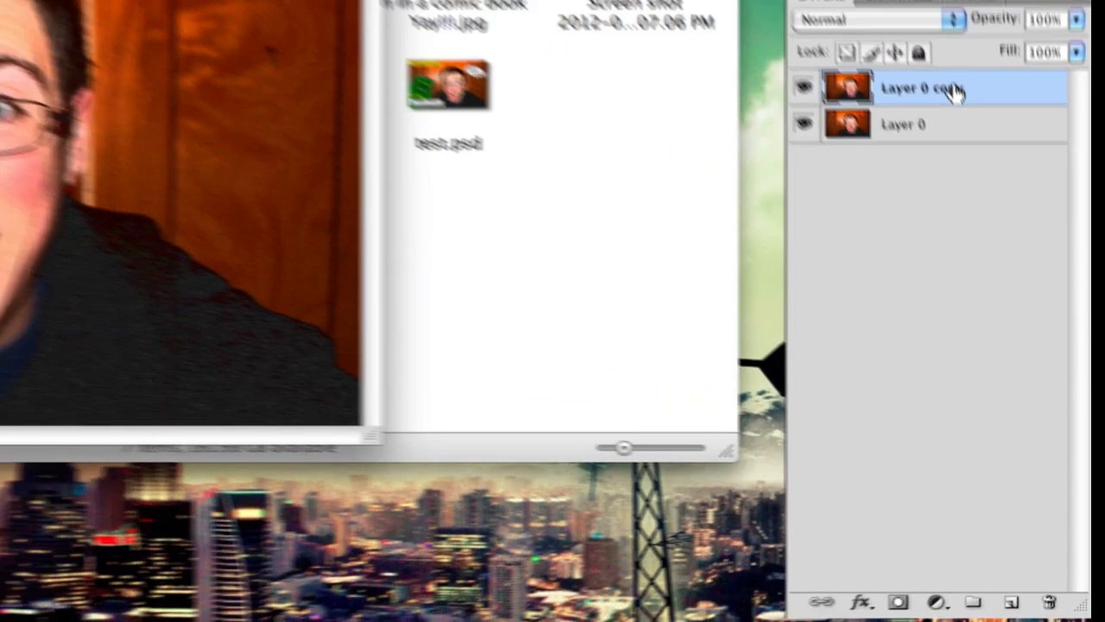
Apply a Color Halftone filter with max radius 8 and default screen angles to the copied layer
{"action": "left_click", "coordinate": [459, 19]}
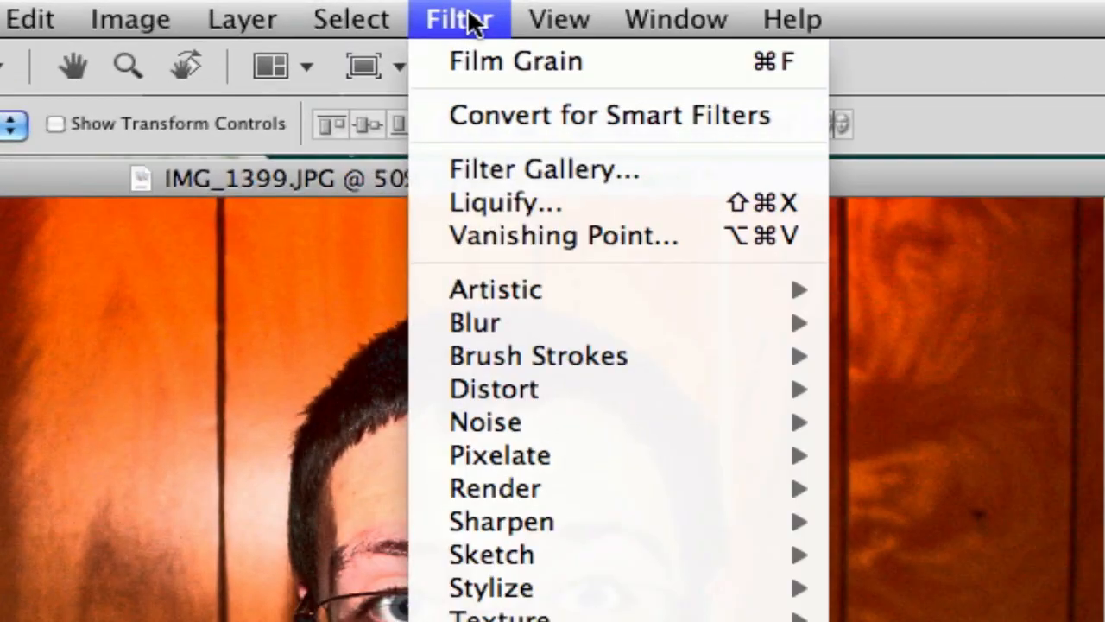
{"action": "mouse_move", "coordinate": [501, 456]}
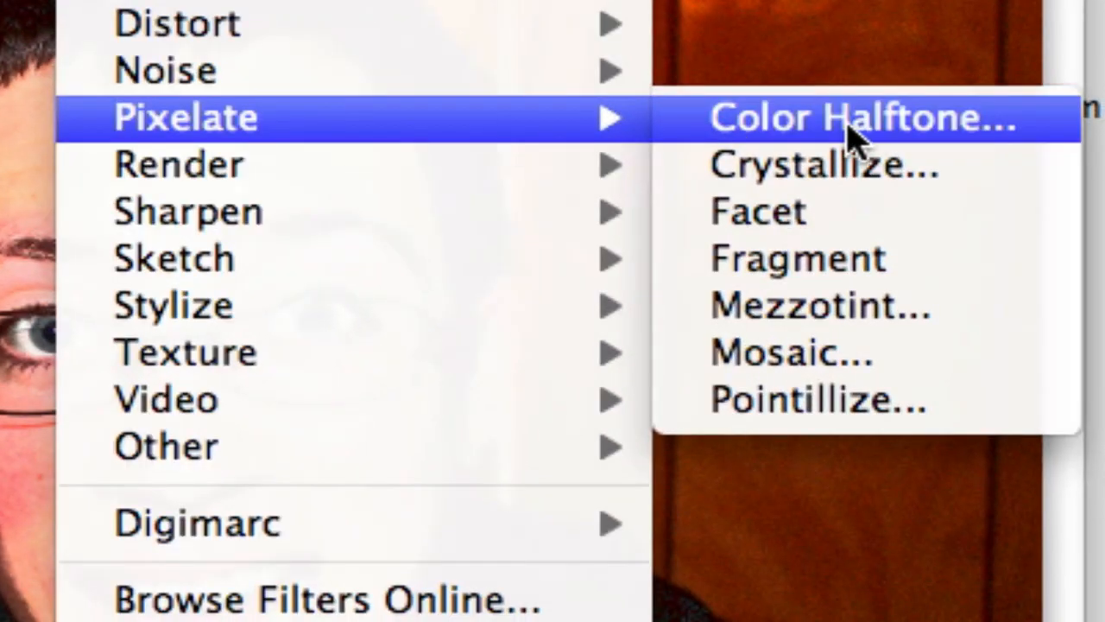
{"action": "left_click", "coordinate": [863, 117]}
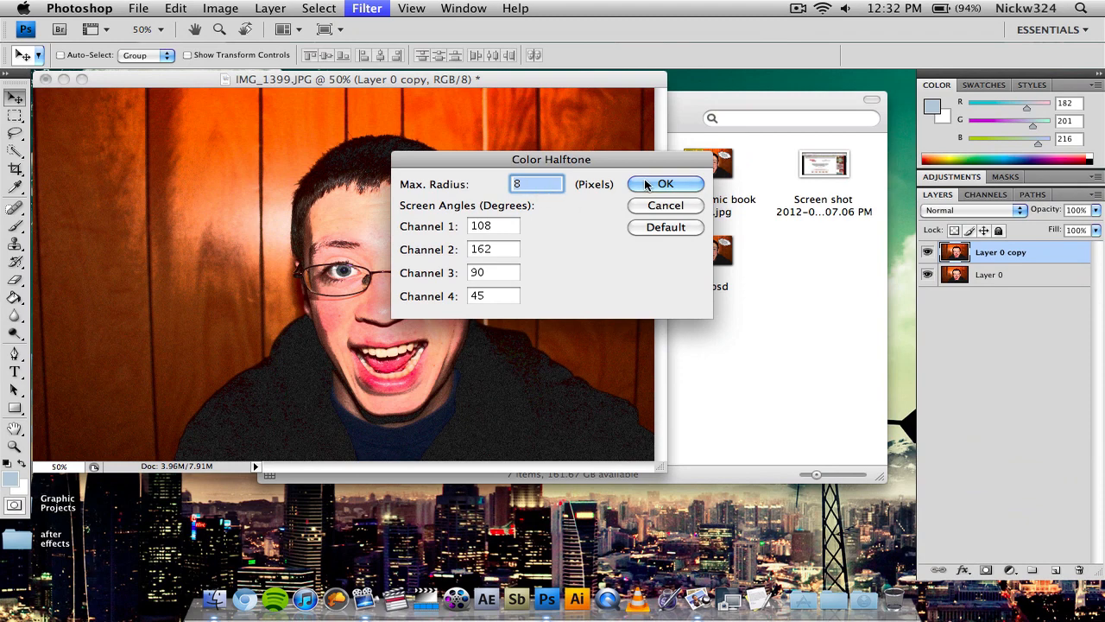
{"action": "left_click", "coordinate": [664, 183]}
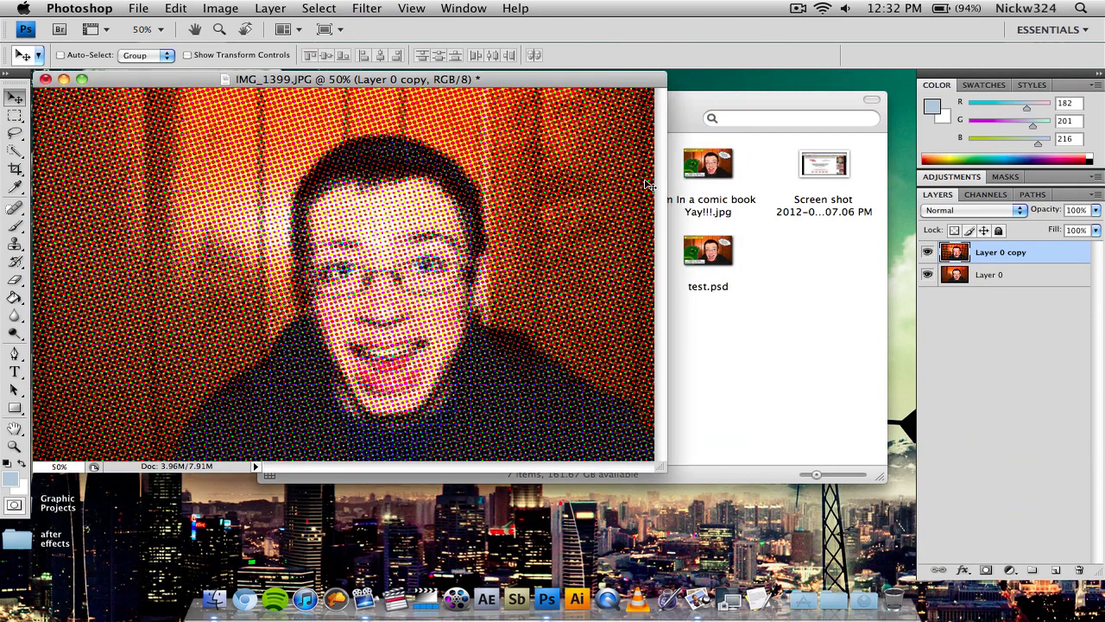
{"action": "mouse_move", "coordinate": [1001, 216]}
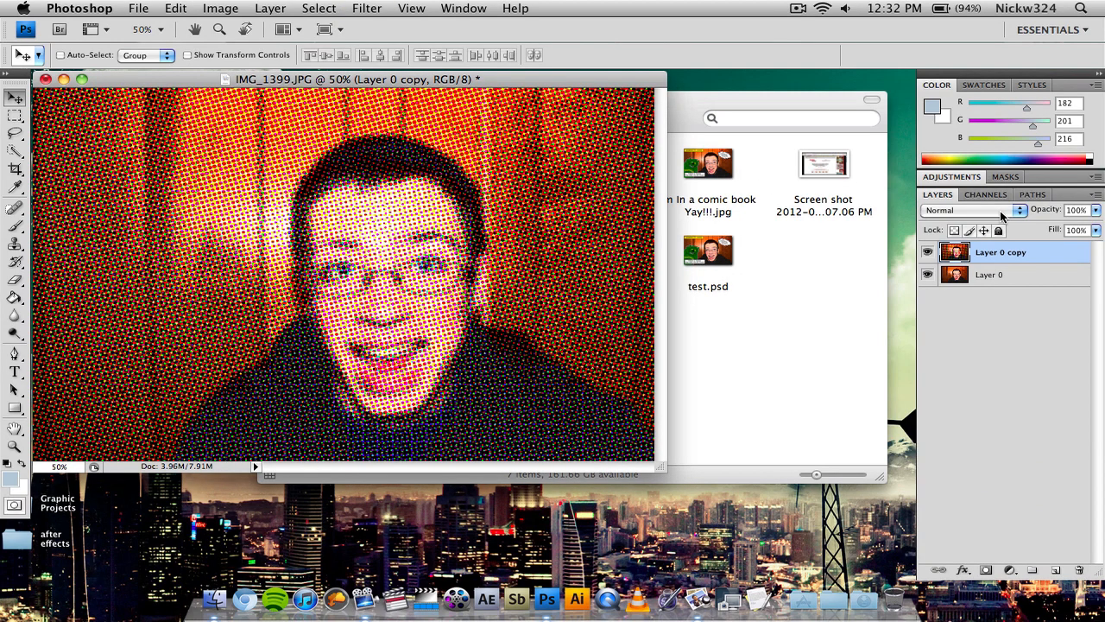
Choose a blending mode for the halftone layer and toggle its visibility to compare
{"action": "left_click", "coordinate": [974, 211]}
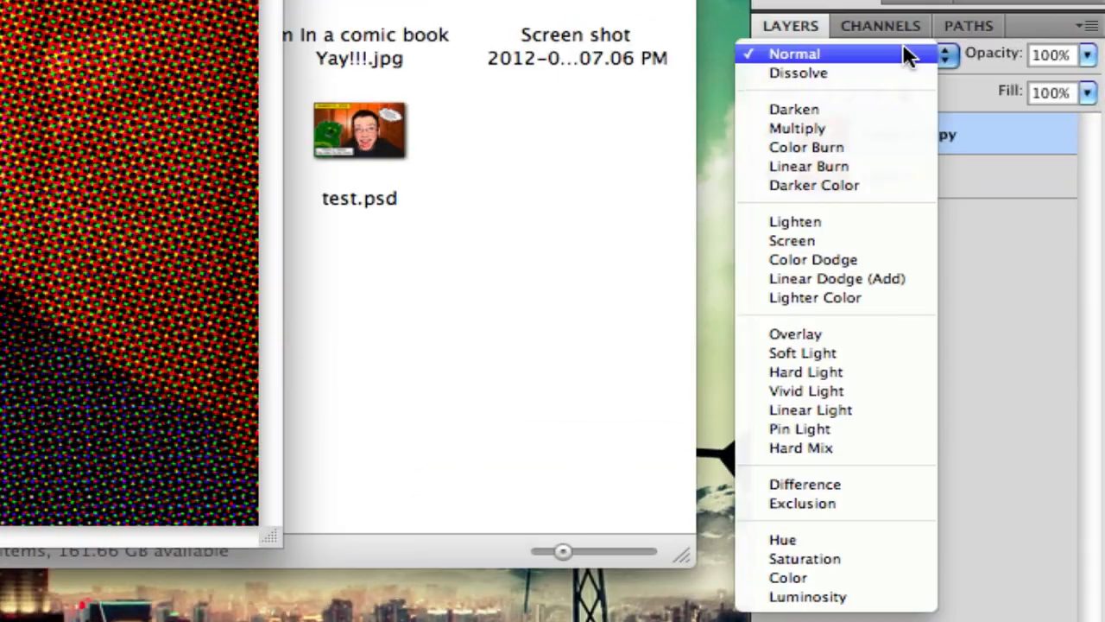
{"action": "left_click", "coordinate": [794, 109]}
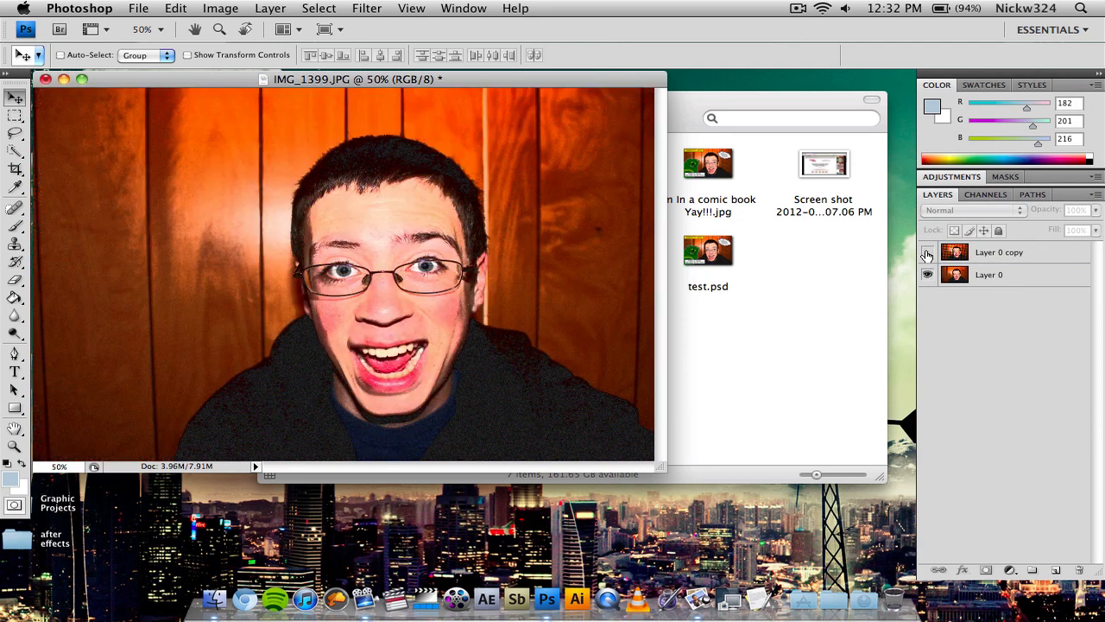
{"action": "left_click", "coordinate": [929, 252]}
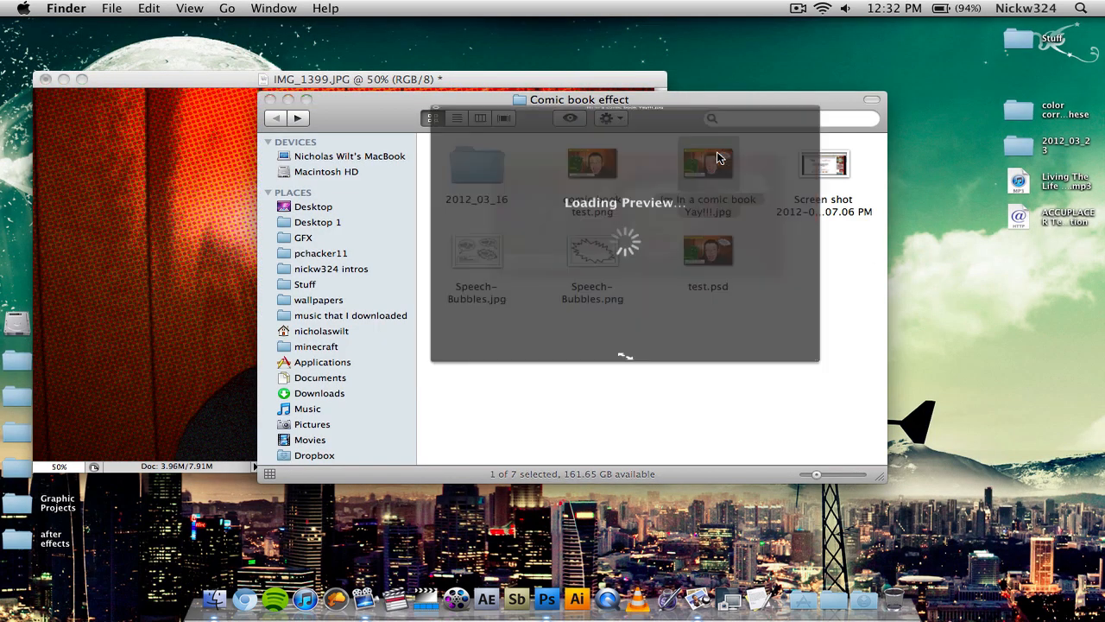
{"action": "double_click", "coordinate": [708, 164]}
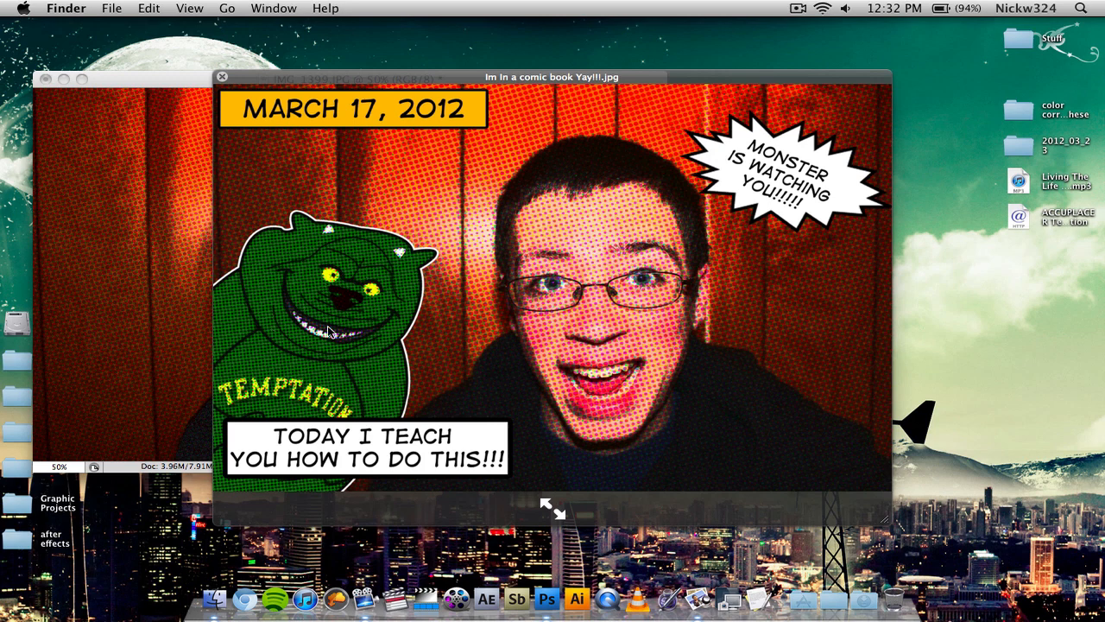
{"action": "mouse_move", "coordinate": [326, 307]}
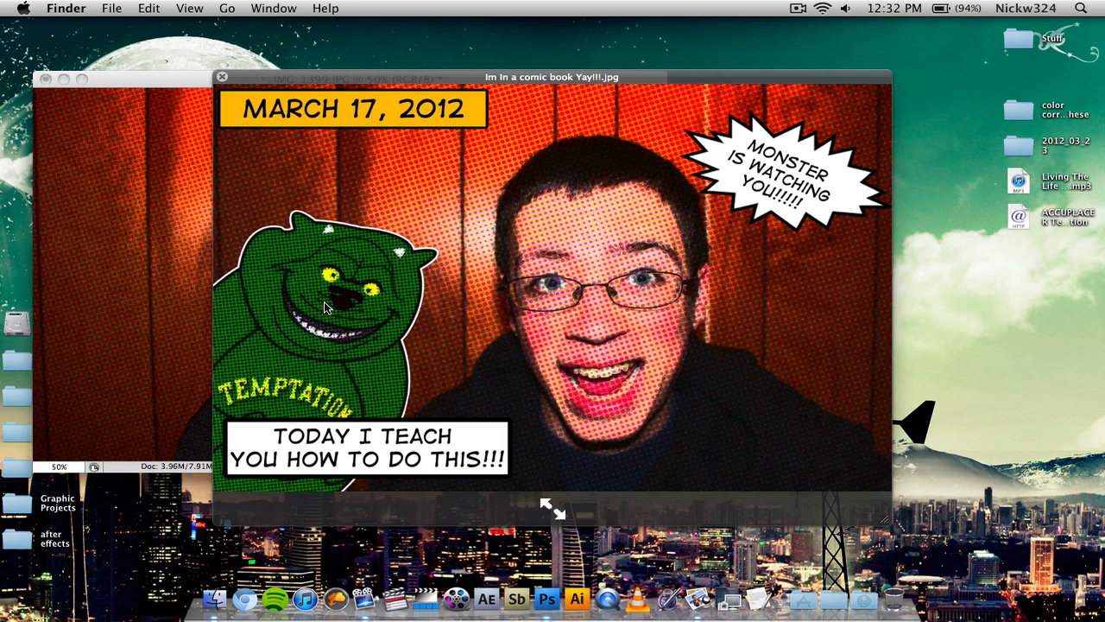
{"action": "mouse_move", "coordinate": [283, 97]}
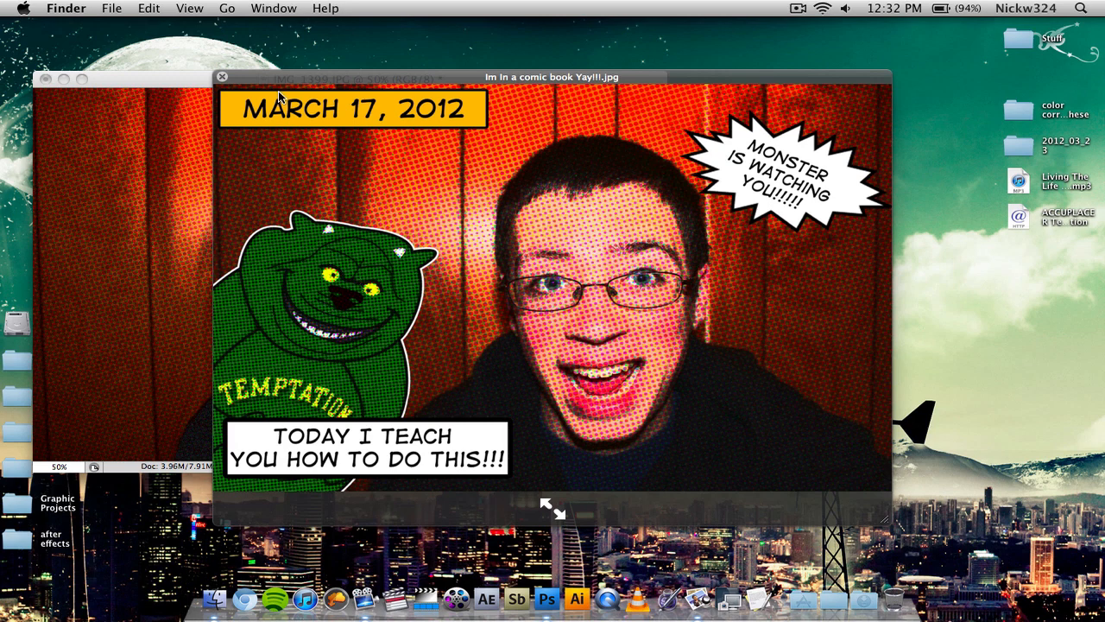
{"action": "mouse_move", "coordinate": [611, 205]}
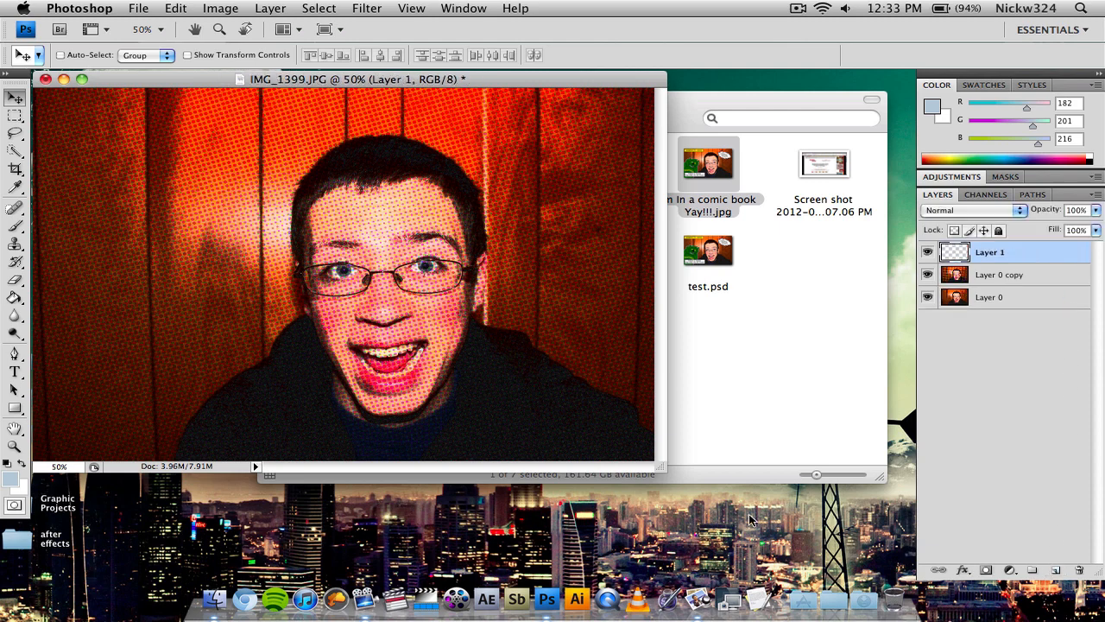
Draw a thin orange rectangle shape across the photo's top-left corner
{"action": "left_click", "coordinate": [14, 407]}
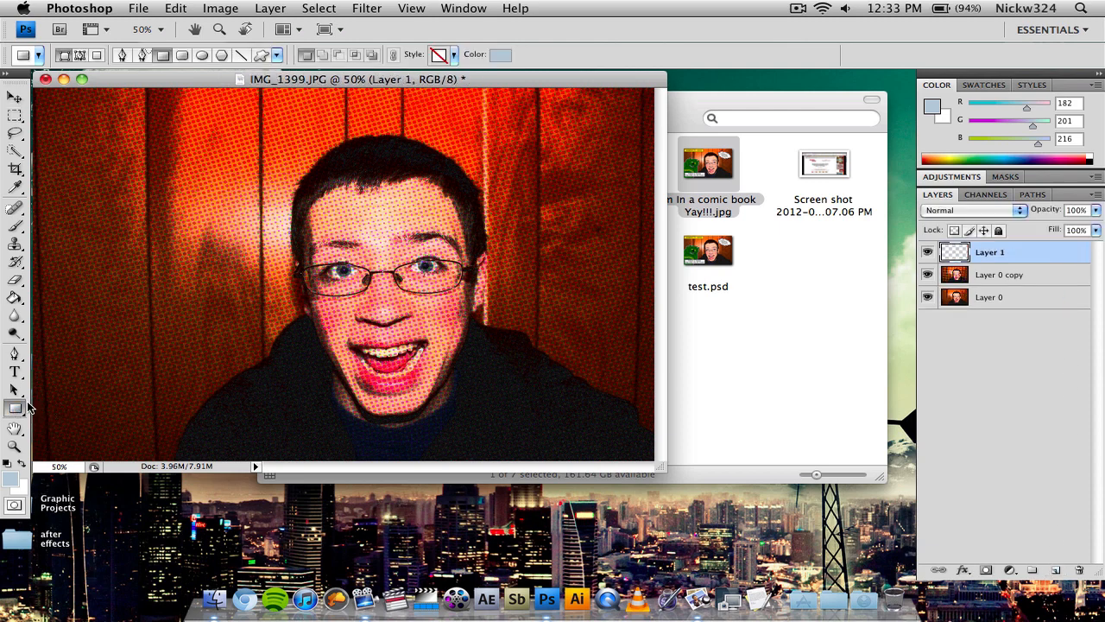
{"action": "left_click", "coordinate": [932, 105]}
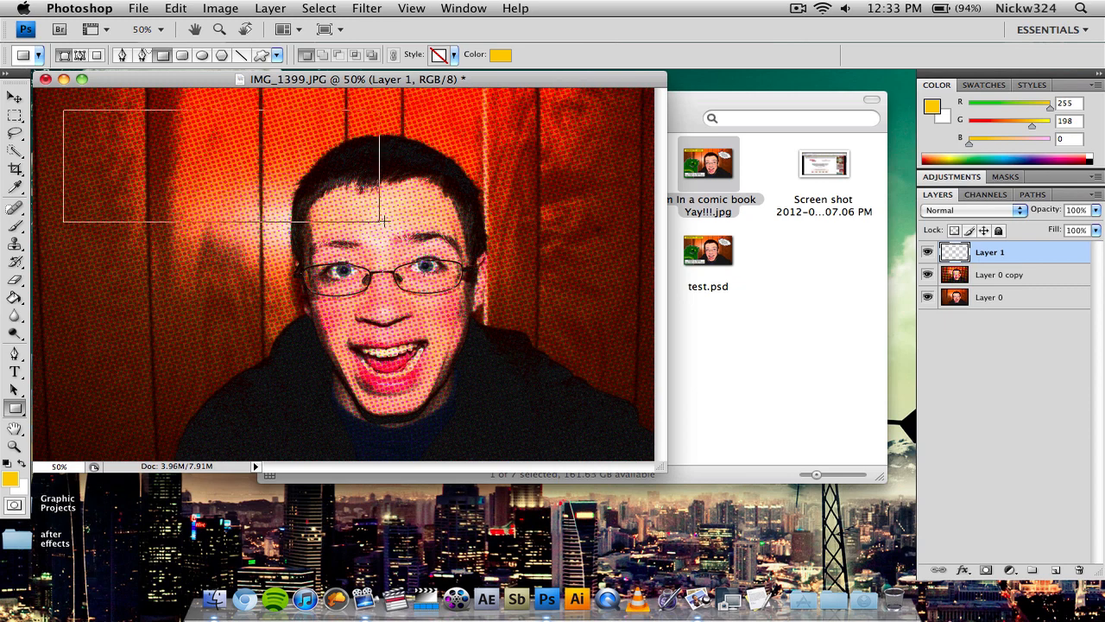
{"action": "left_click_drag", "start_coordinate": [383, 221], "coordinate": [325, 147]}
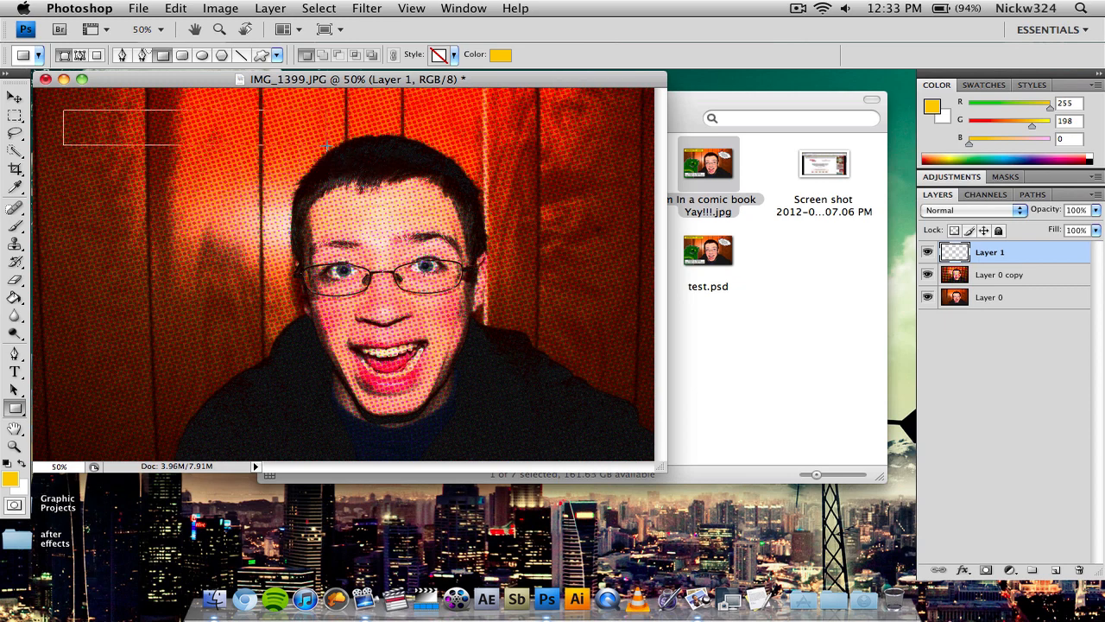
{"action": "left_click_drag", "start_coordinate": [65, 112], "coordinate": [308, 141]}
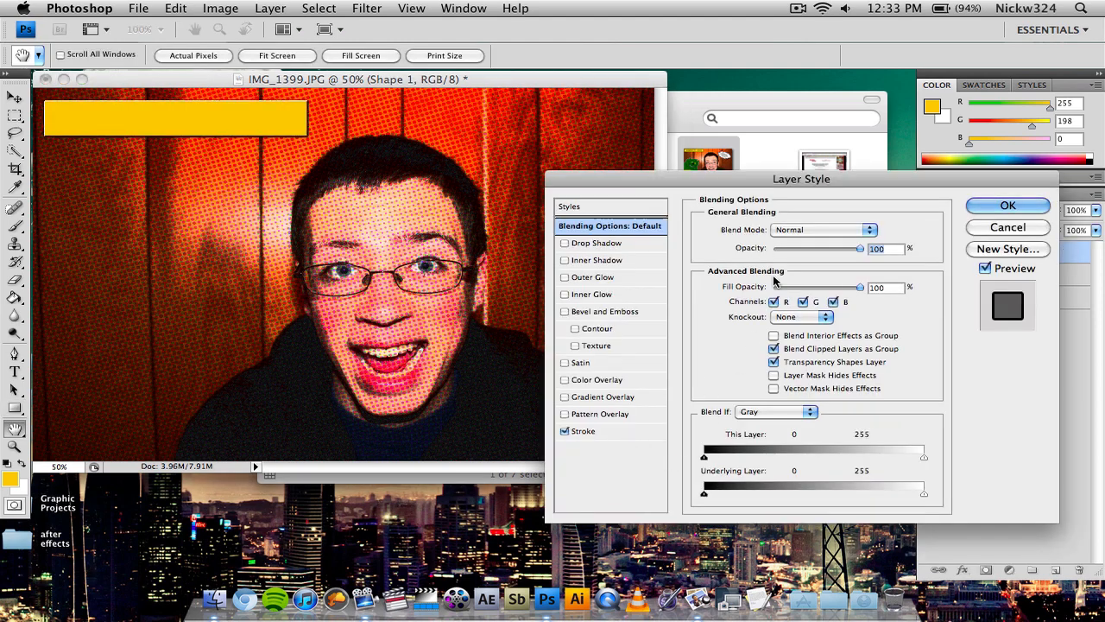
Give the orange box a 6 px black Stroke in Layer Style
{"action": "left_click", "coordinate": [584, 430]}
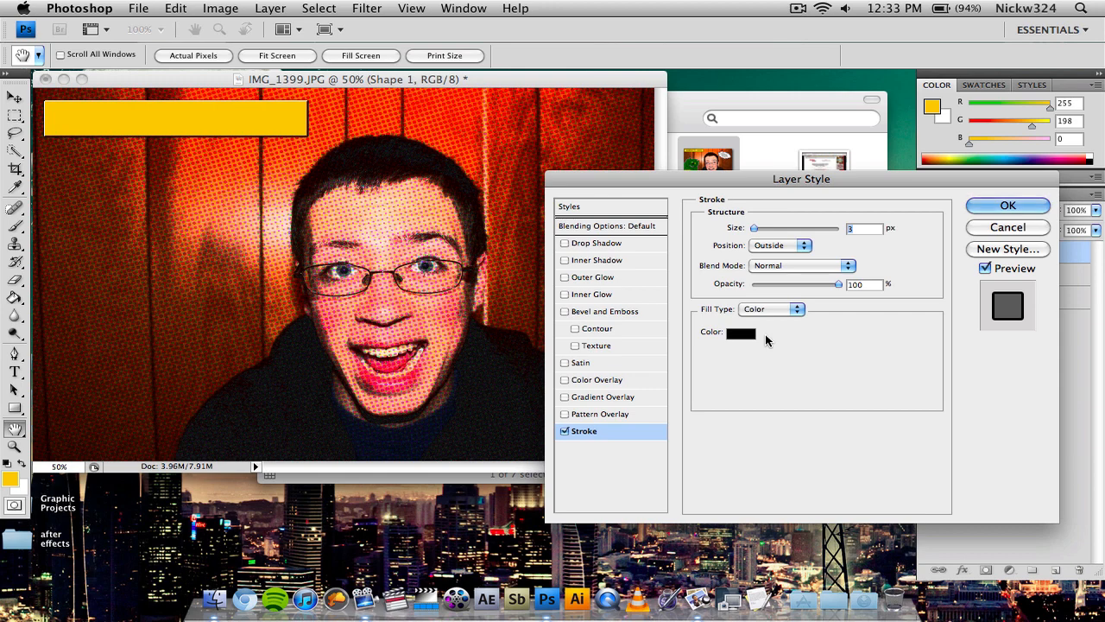
{"action": "left_click_drag", "start_coordinate": [753, 228], "coordinate": [758, 228]}
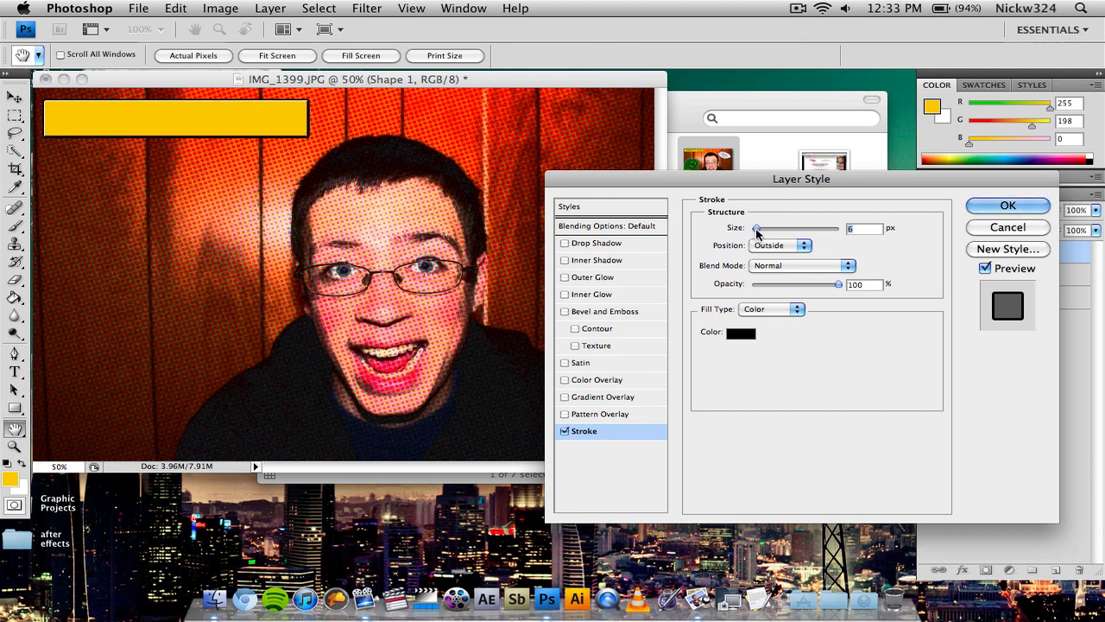
{"action": "left_click", "coordinate": [1007, 205]}
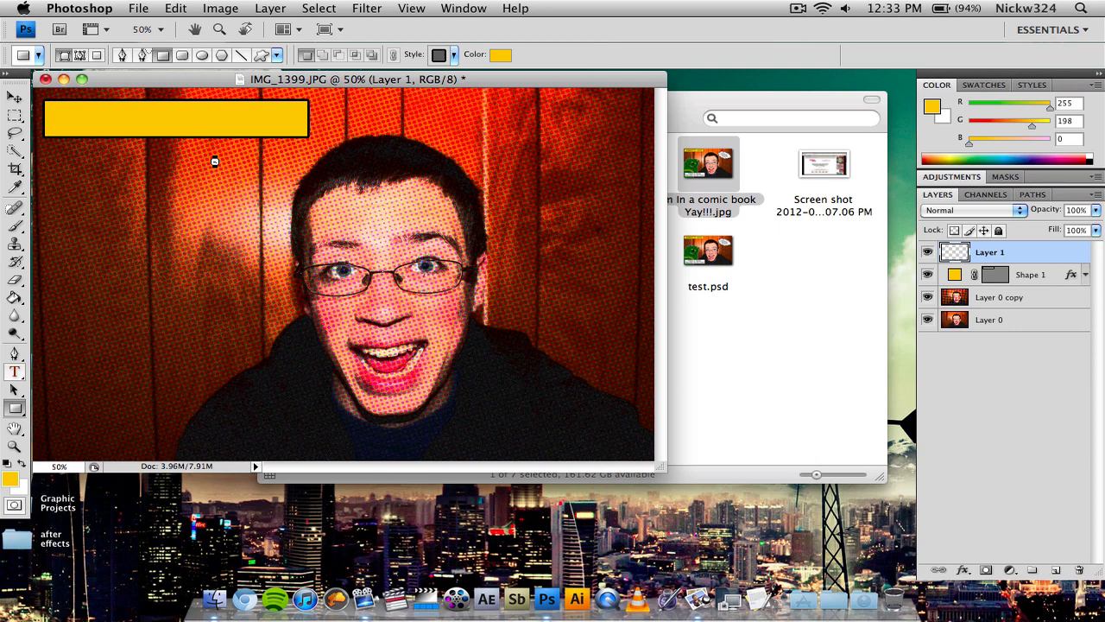
Add the text MARCH 25 2012 in DigitalStrip font and transform it to fit inside the orange box
{"action": "left_click", "coordinate": [14, 372]}
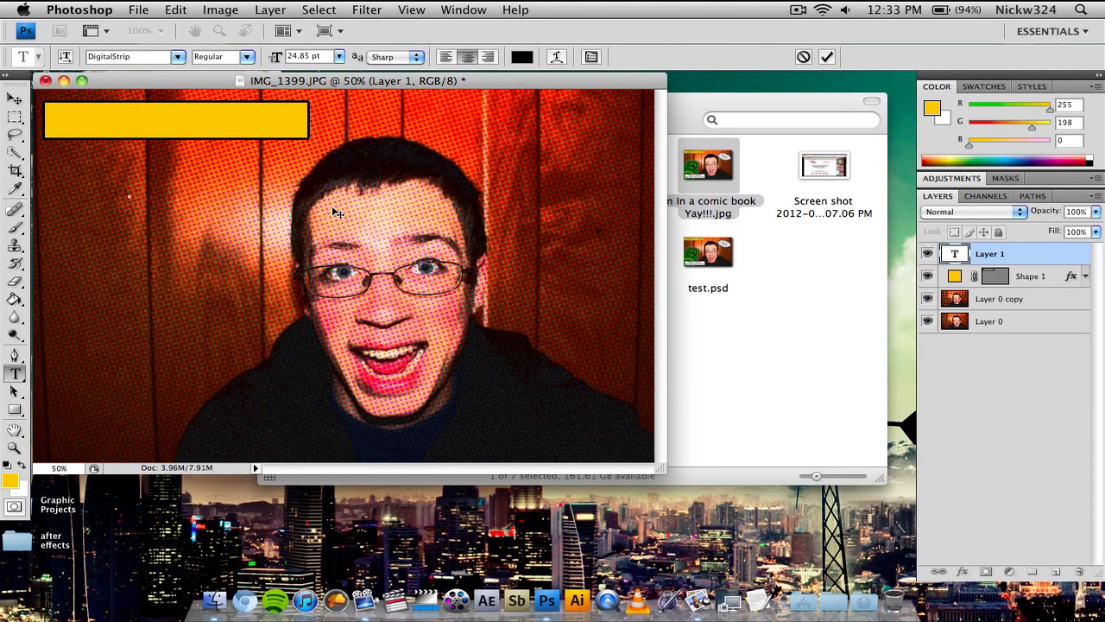
{"action": "type", "text": "MARCH"}
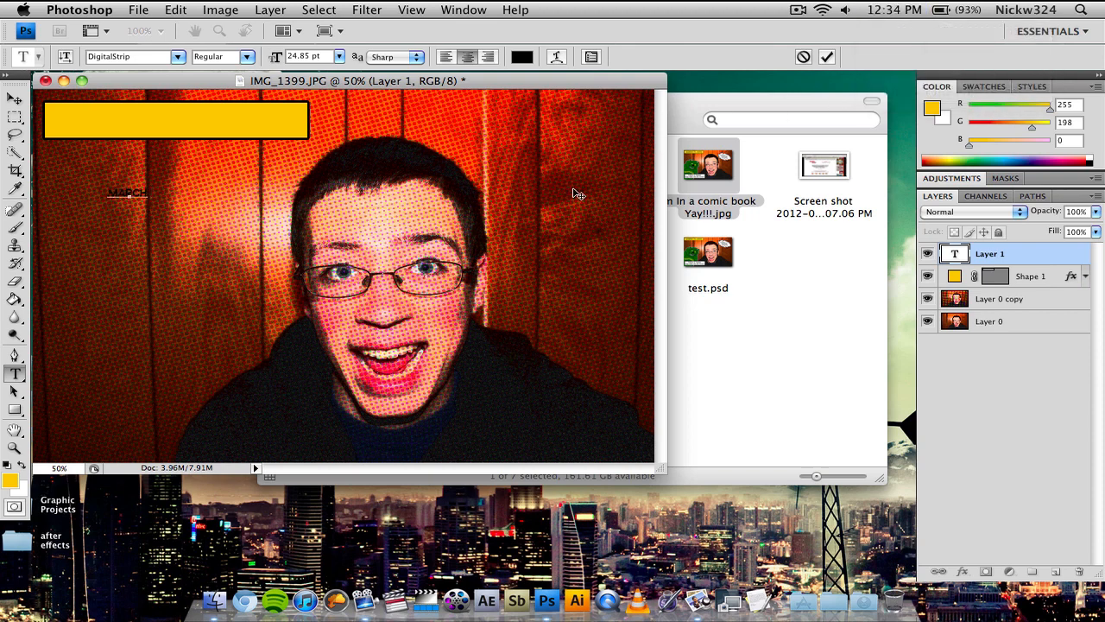
{"action": "type", "text": "25 2012"}
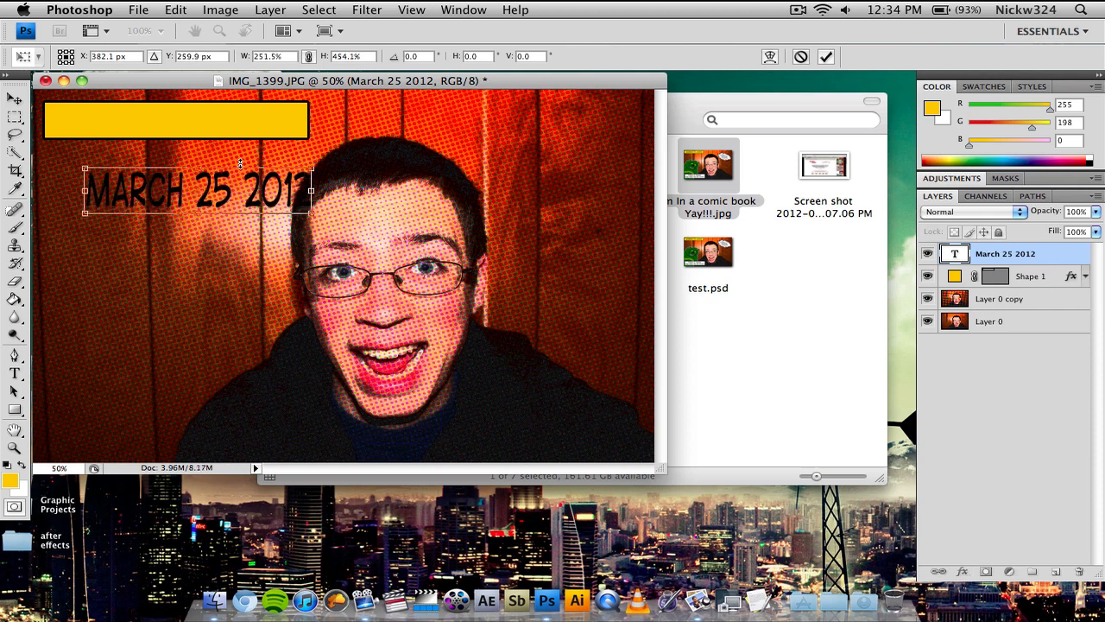
{"action": "left_click_drag", "start_coordinate": [196, 190], "coordinate": [172, 114]}
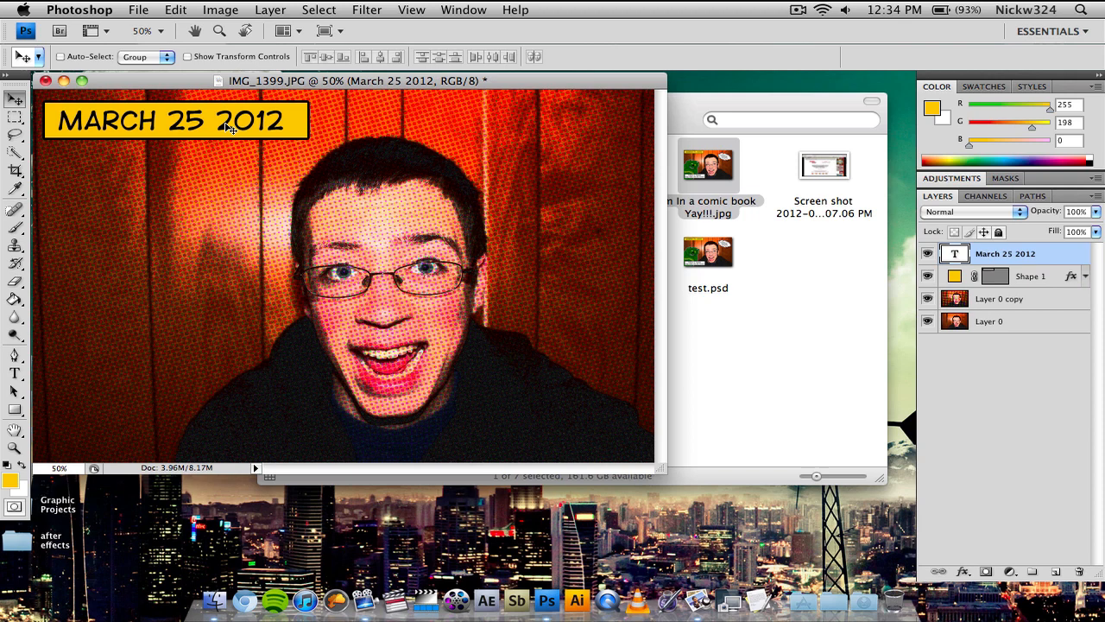
{"action": "mouse_move", "coordinate": [407, 287]}
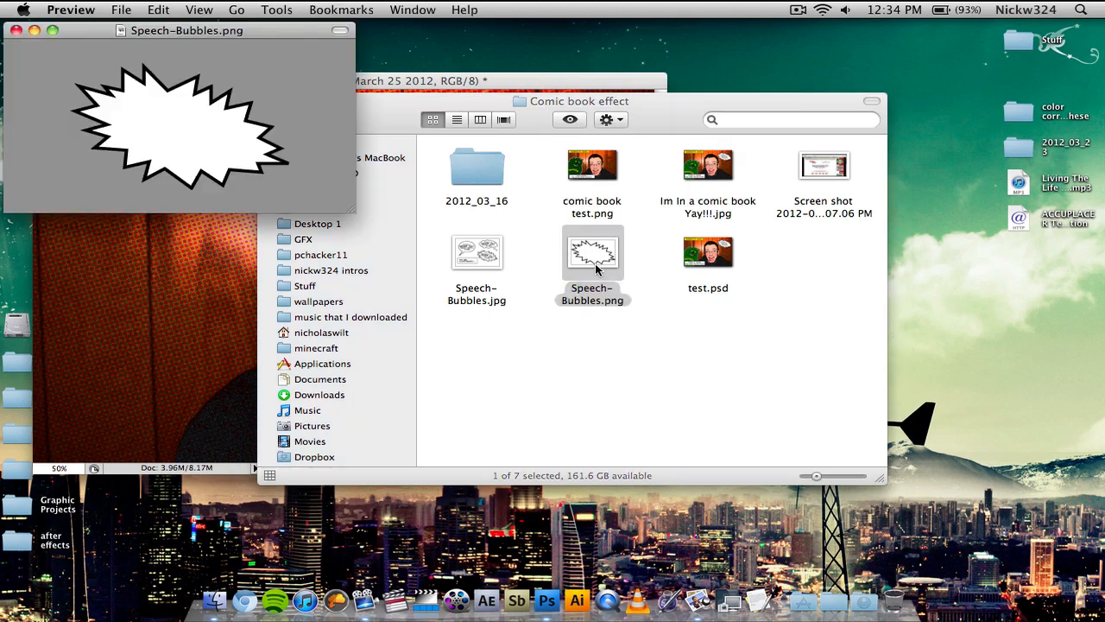
{"action": "mouse_move", "coordinate": [724, 188]}
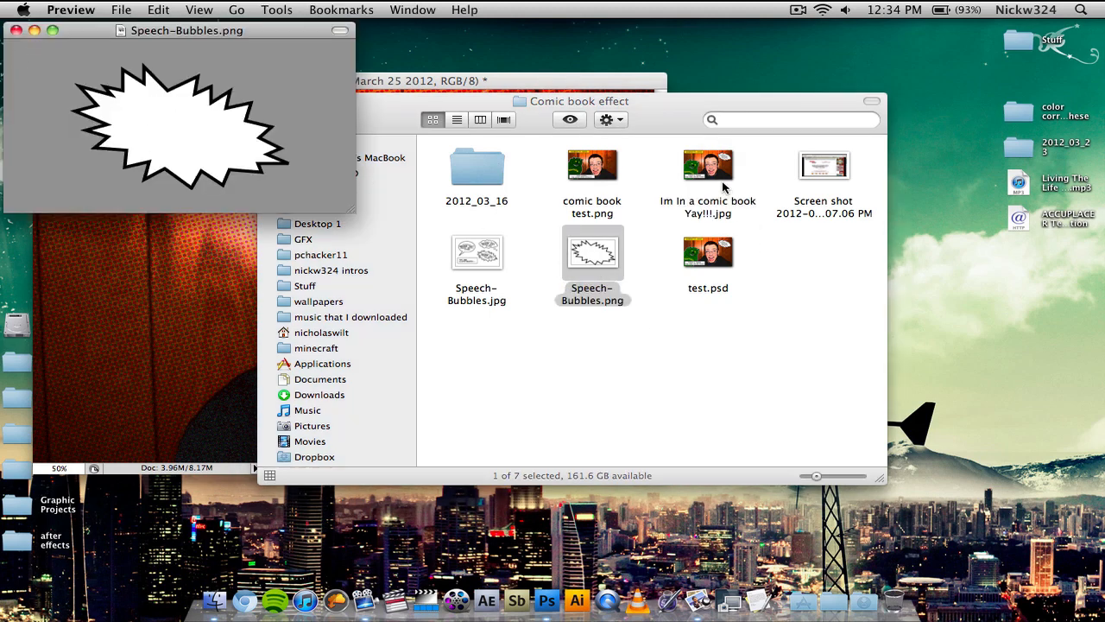
Close the Speech-Bubbles.png preview and bring the bubble image into Photoshop for editing
{"action": "double_click", "coordinate": [708, 164]}
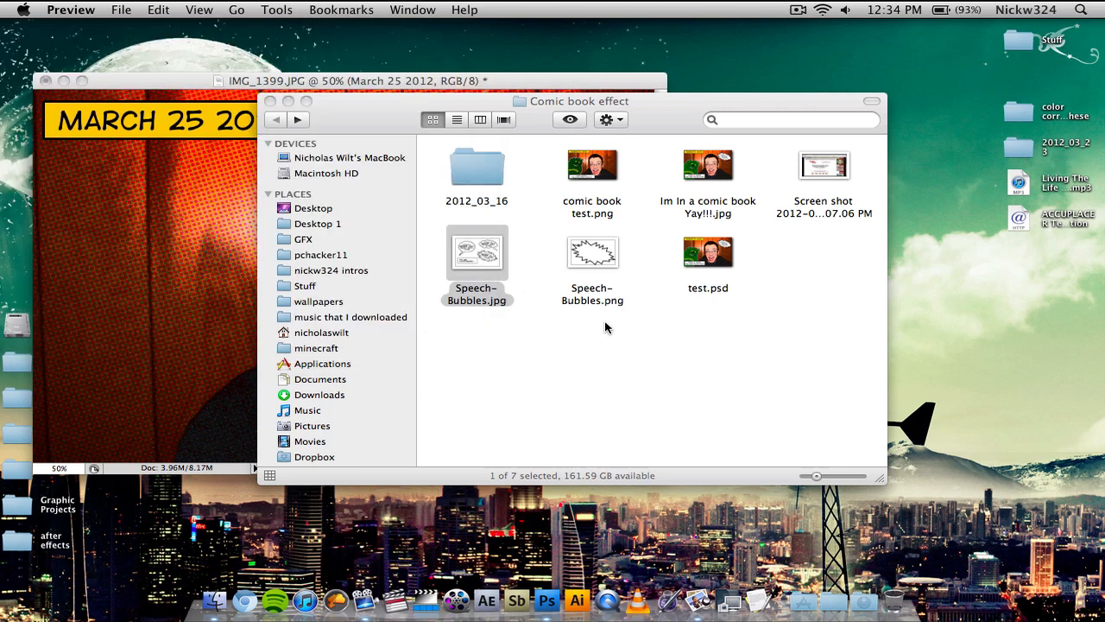
{"action": "left_click", "coordinate": [592, 252]}
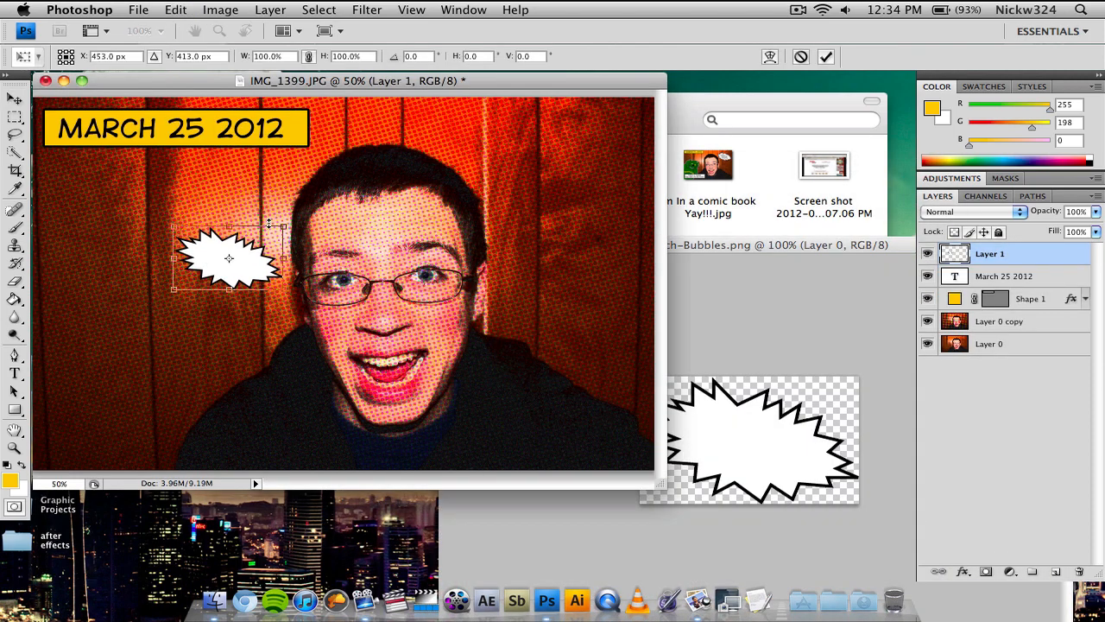
Scale the spiky speech bubble up and place it to the upper right of the face
{"action": "left_click_drag", "start_coordinate": [228, 259], "coordinate": [573, 204]}
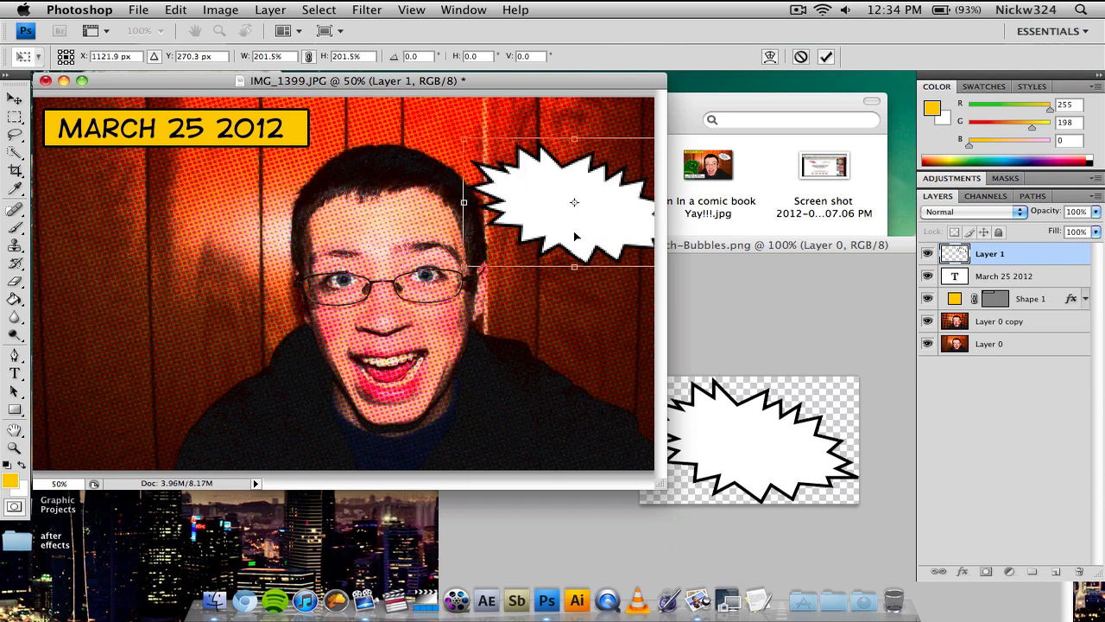